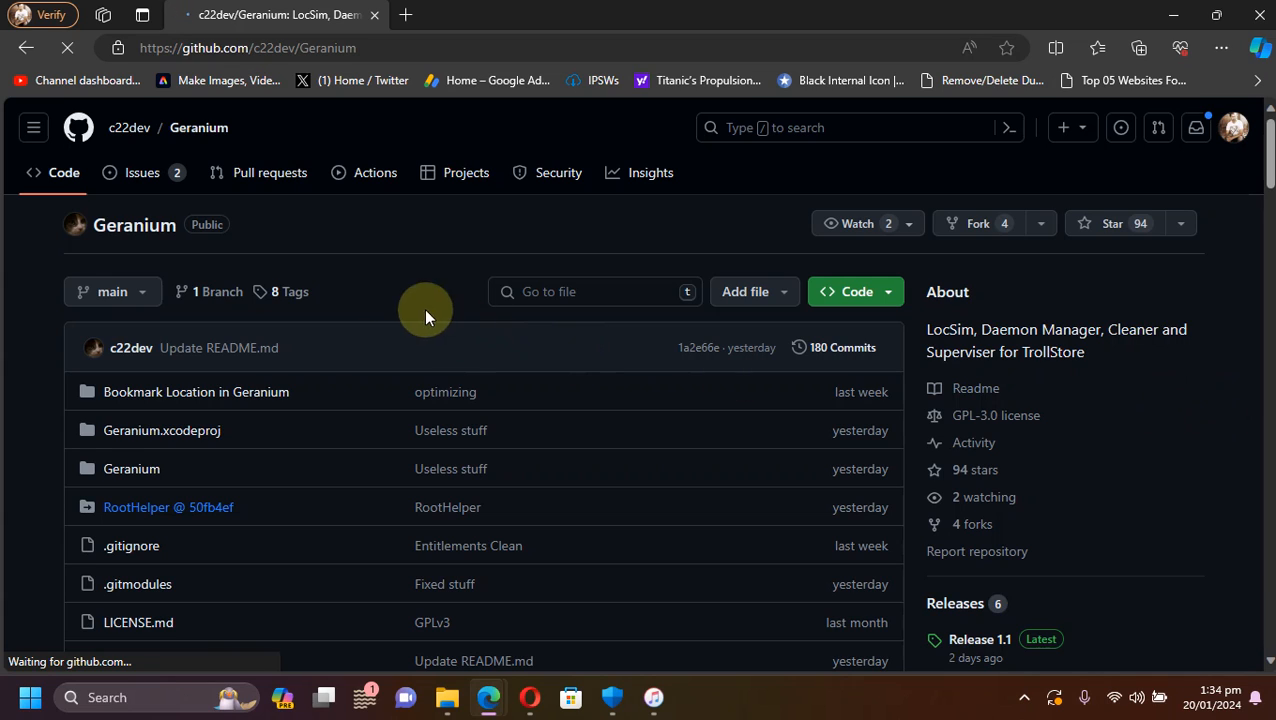
{"action": "mouse_move", "coordinate": [1238, 330]}
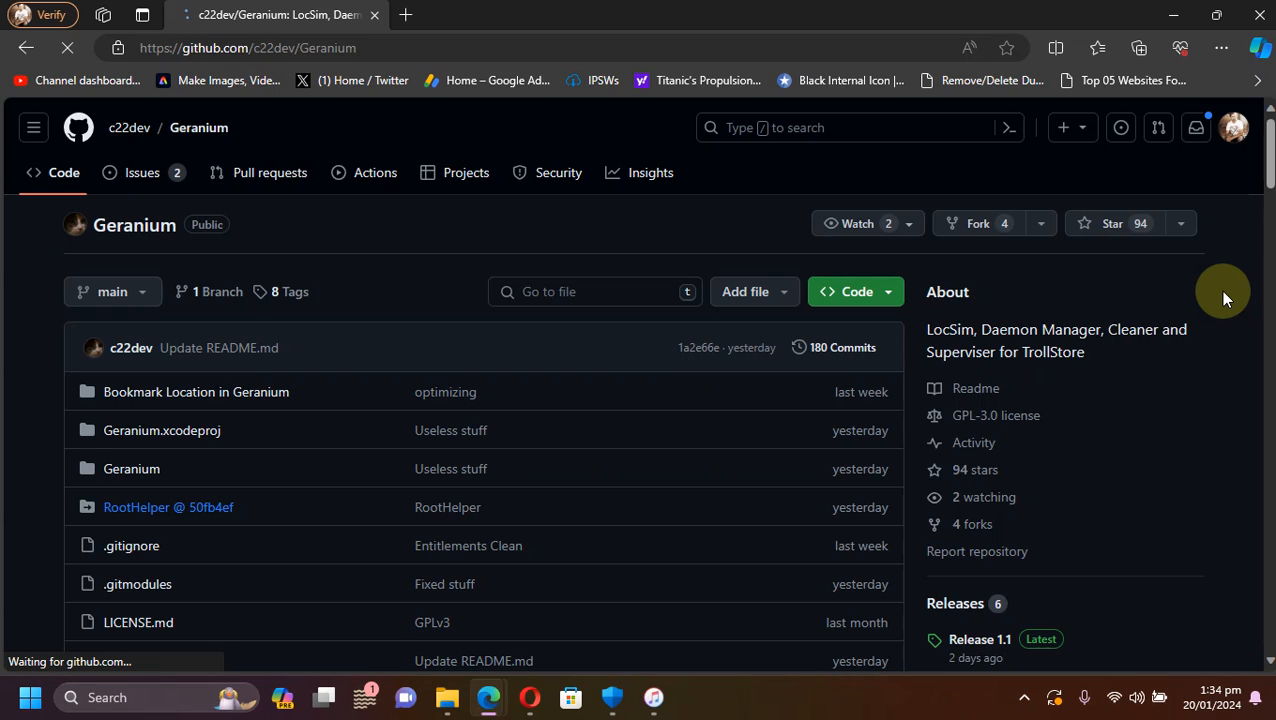
{"action": "mouse_move", "coordinate": [128, 258]}
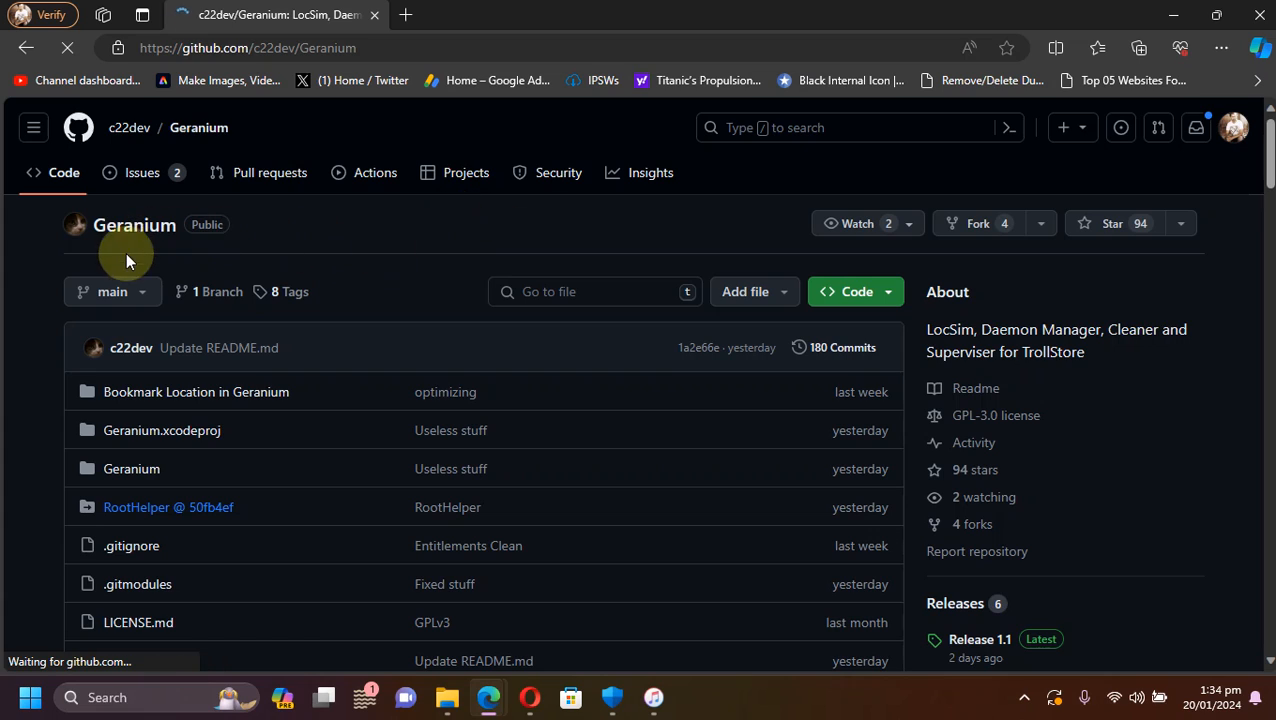
{"action": "mouse_move", "coordinate": [592, 244]}
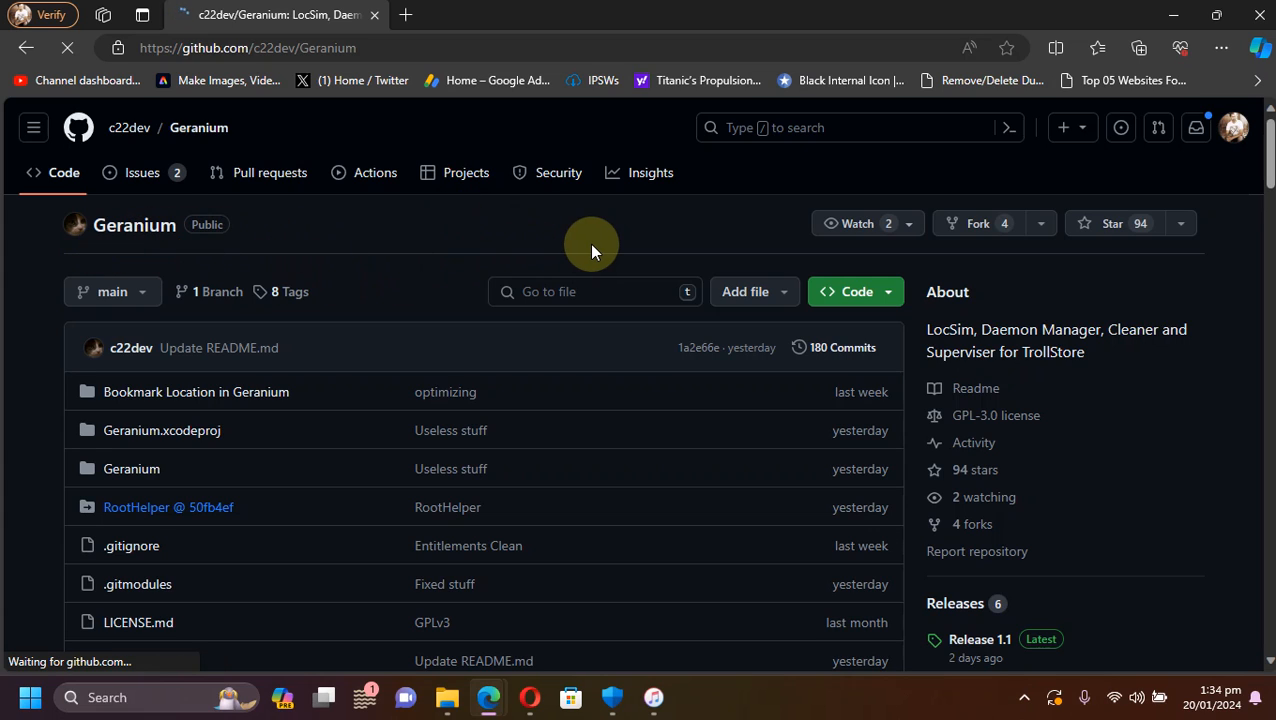
{"action": "mouse_move", "coordinate": [378, 256]}
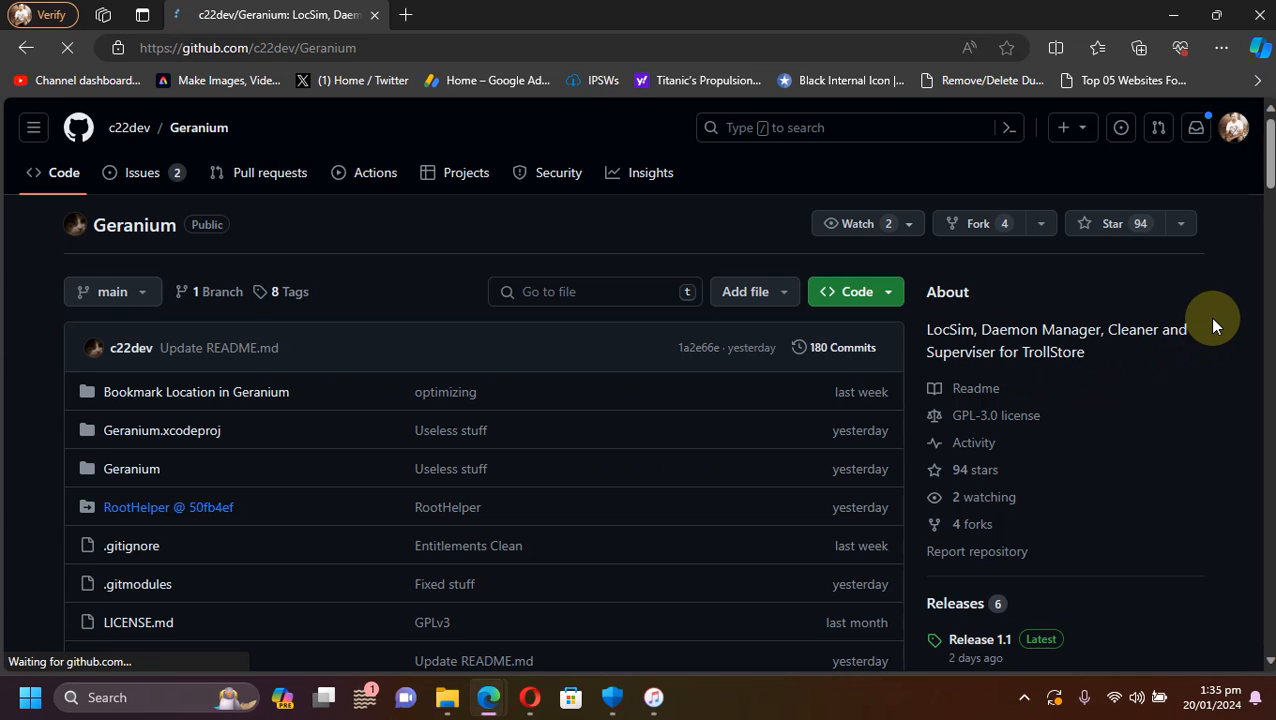
{"action": "mouse_move", "coordinate": [1124, 324]}
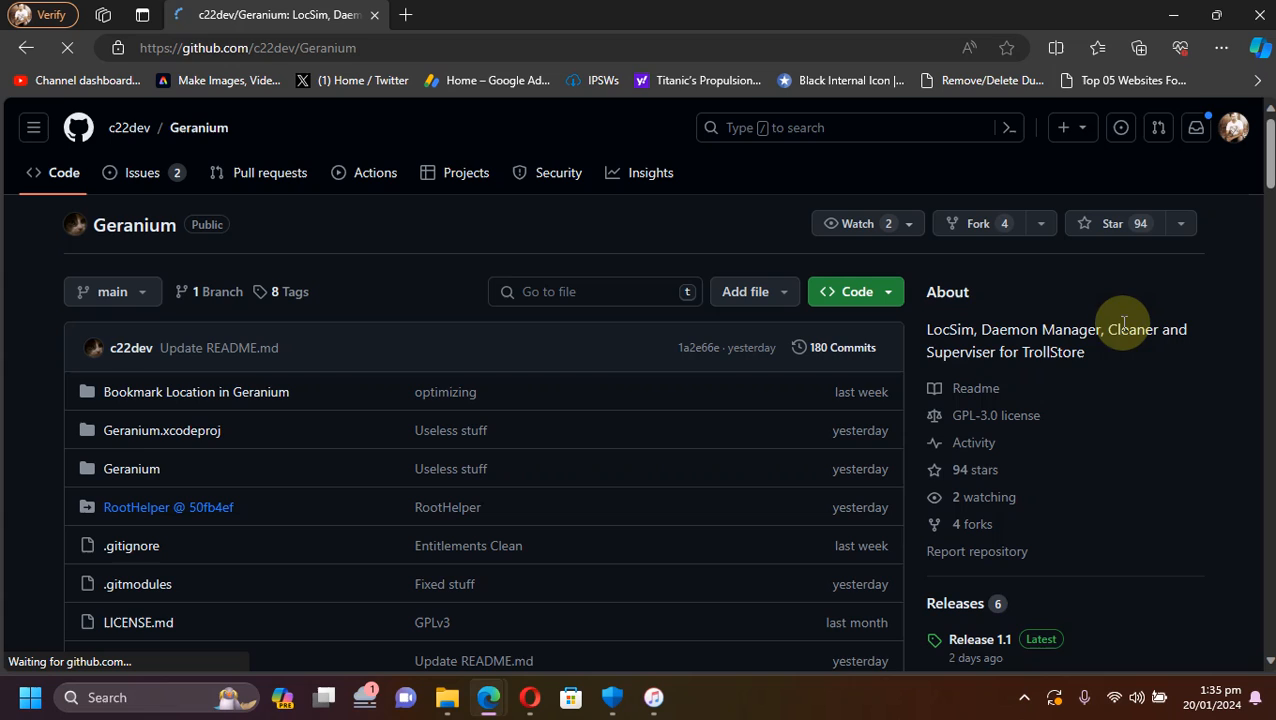
- Search Google in Safari for 'geranium github' and reach the c22dev/Geranium result
{"action": "double_click", "coordinate": [1136, 328]}
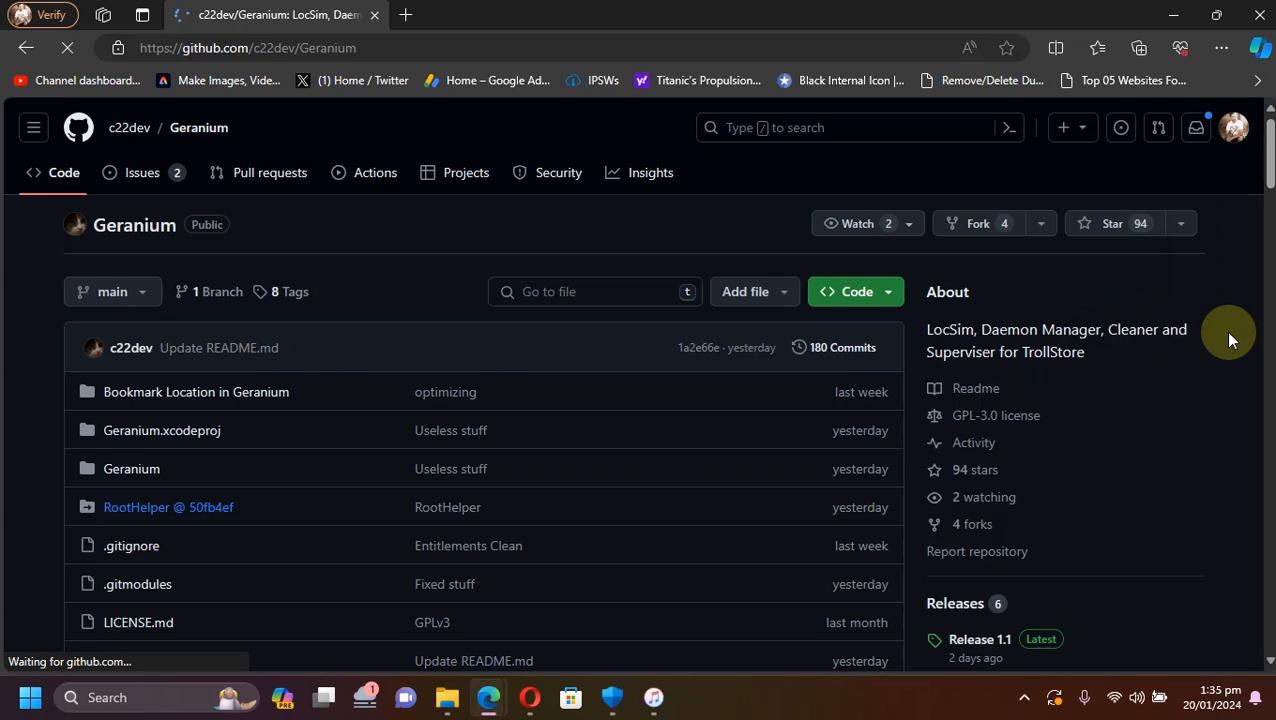
{"action": "mouse_move", "coordinate": [1040, 330]}
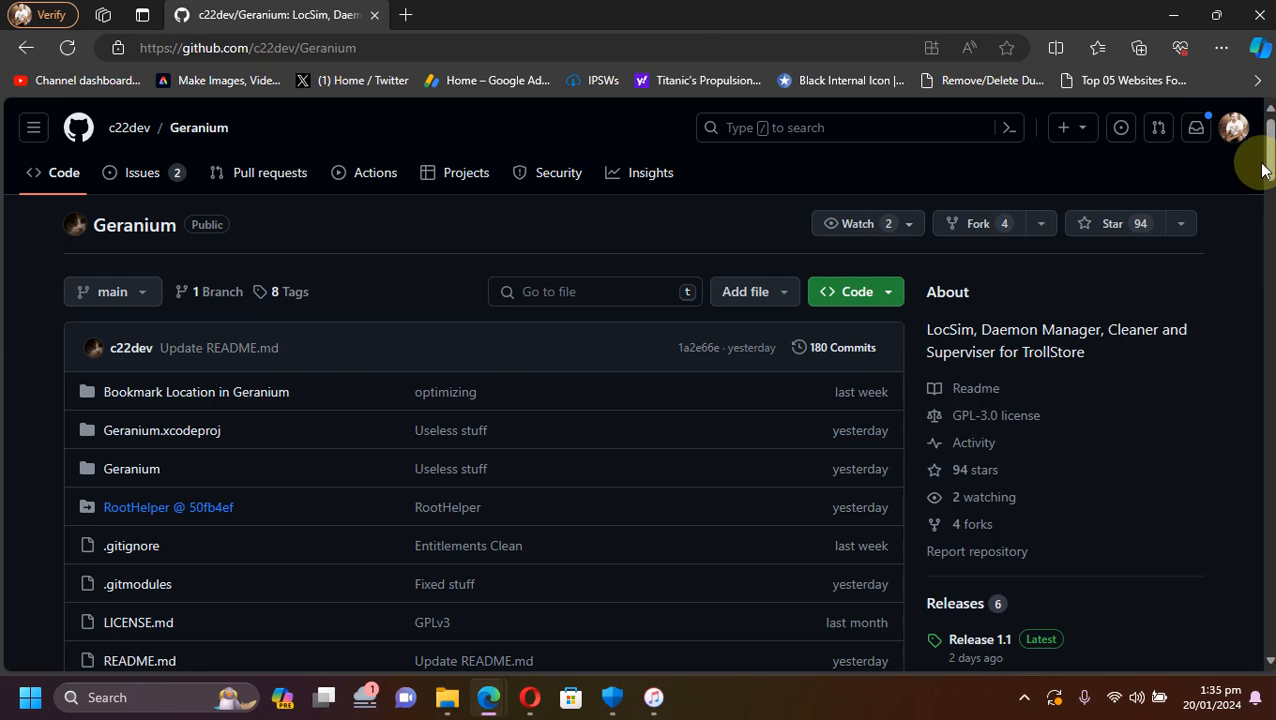
{"action": "scroll", "scroll_direction": "down", "scroll_amount": 3}
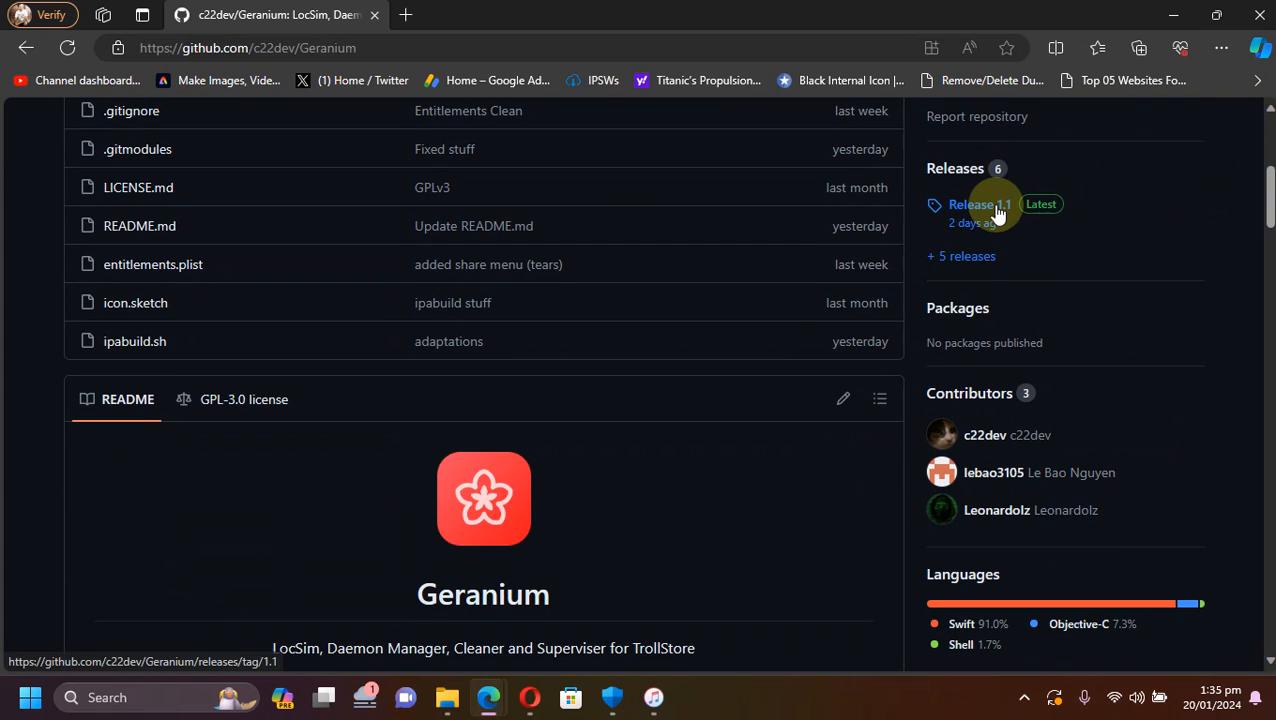
{"action": "scroll", "scroll_direction": "down", "scroll_amount": 3}
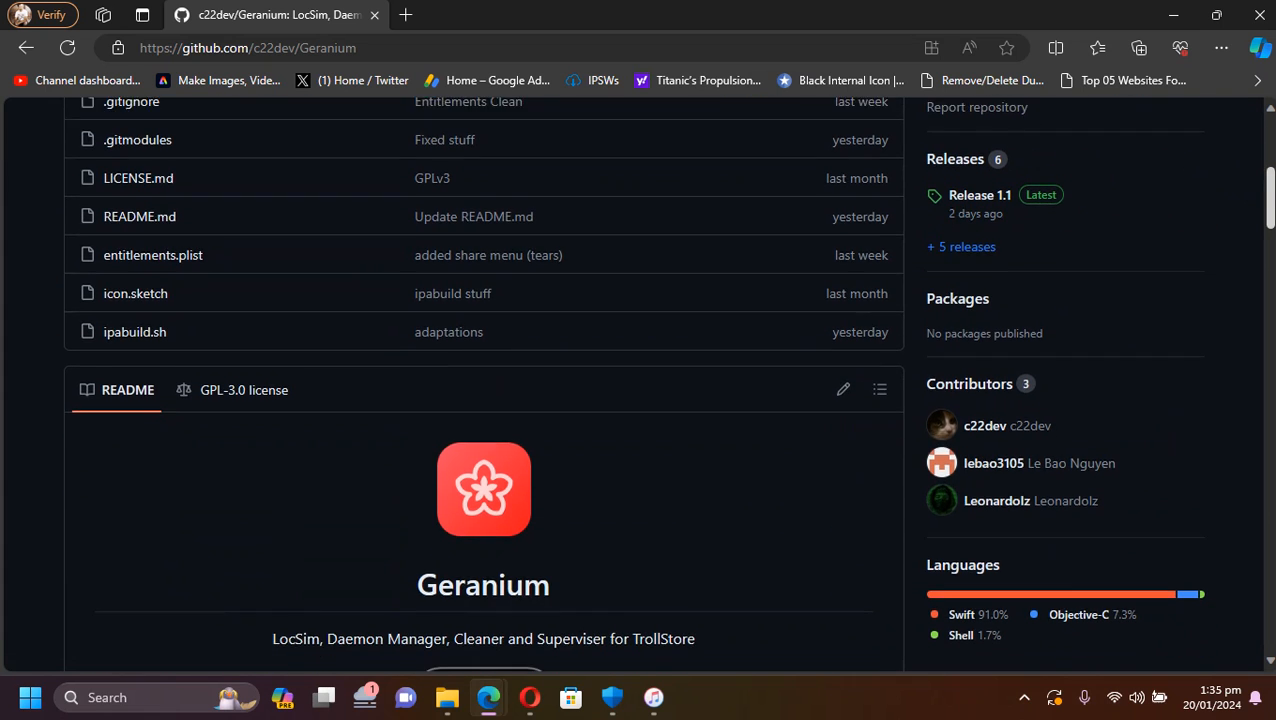
{"action": "scroll", "scroll_direction": "down", "scroll_amount": 3}
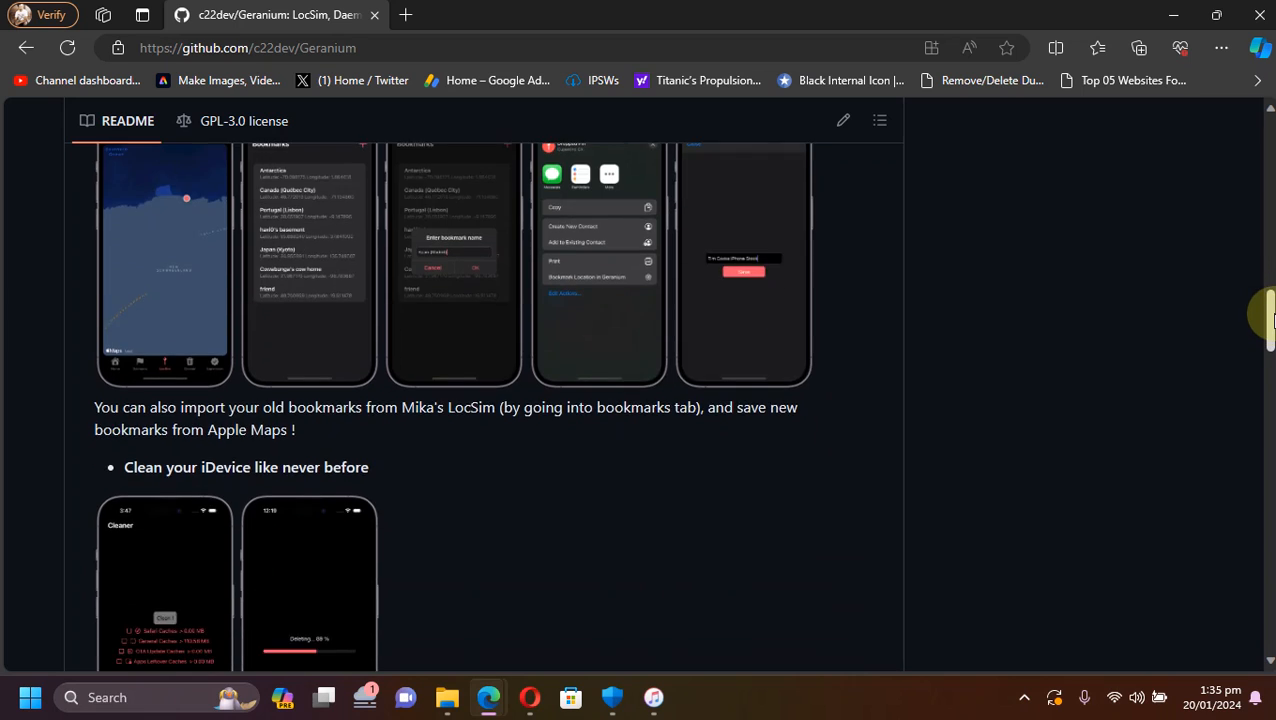
{"action": "scroll", "scroll_direction": "down", "scroll_amount": 3}
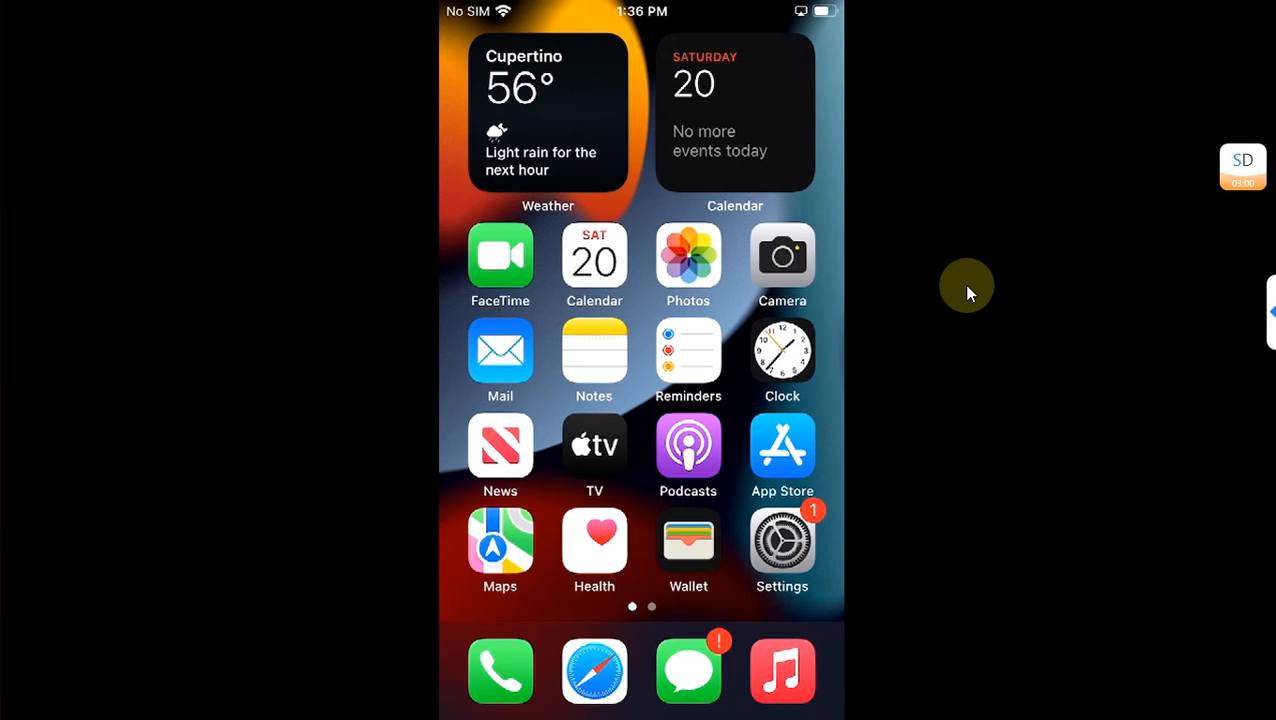
{"action": "scroll", "scroll_direction": "left", "scroll_amount": 3}
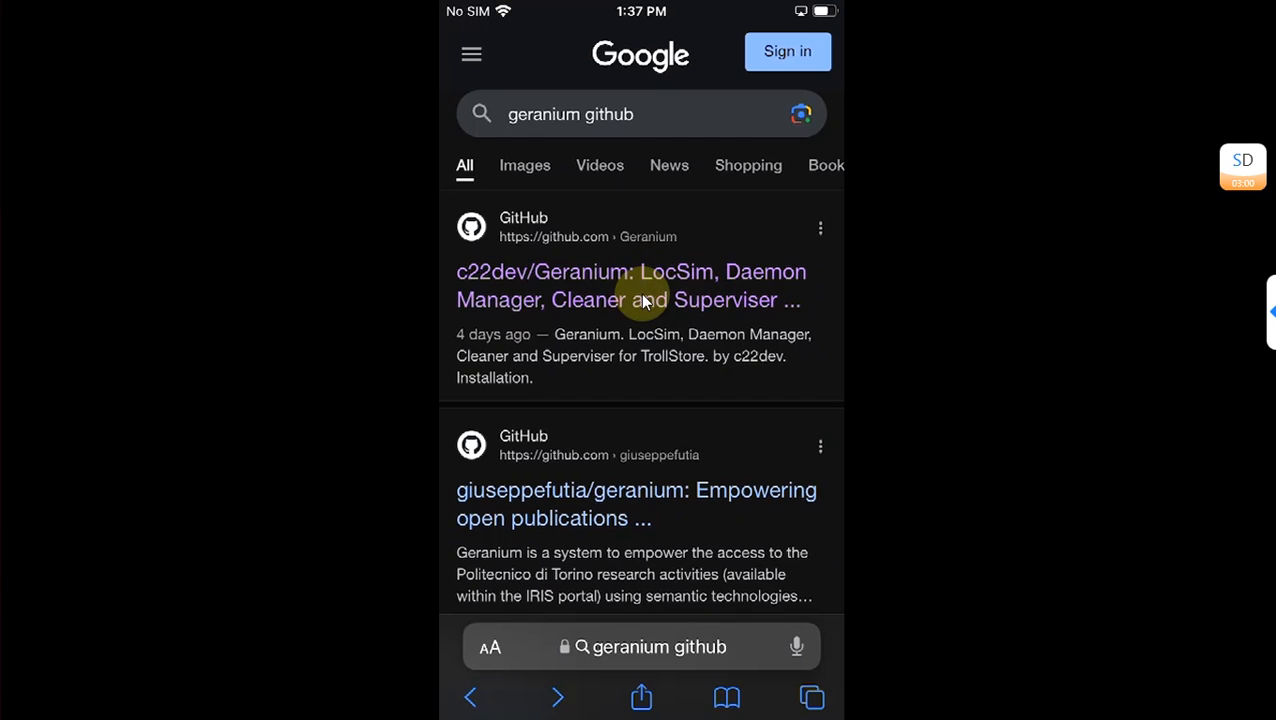
{"action": "mouse_move", "coordinate": [954, 308]}
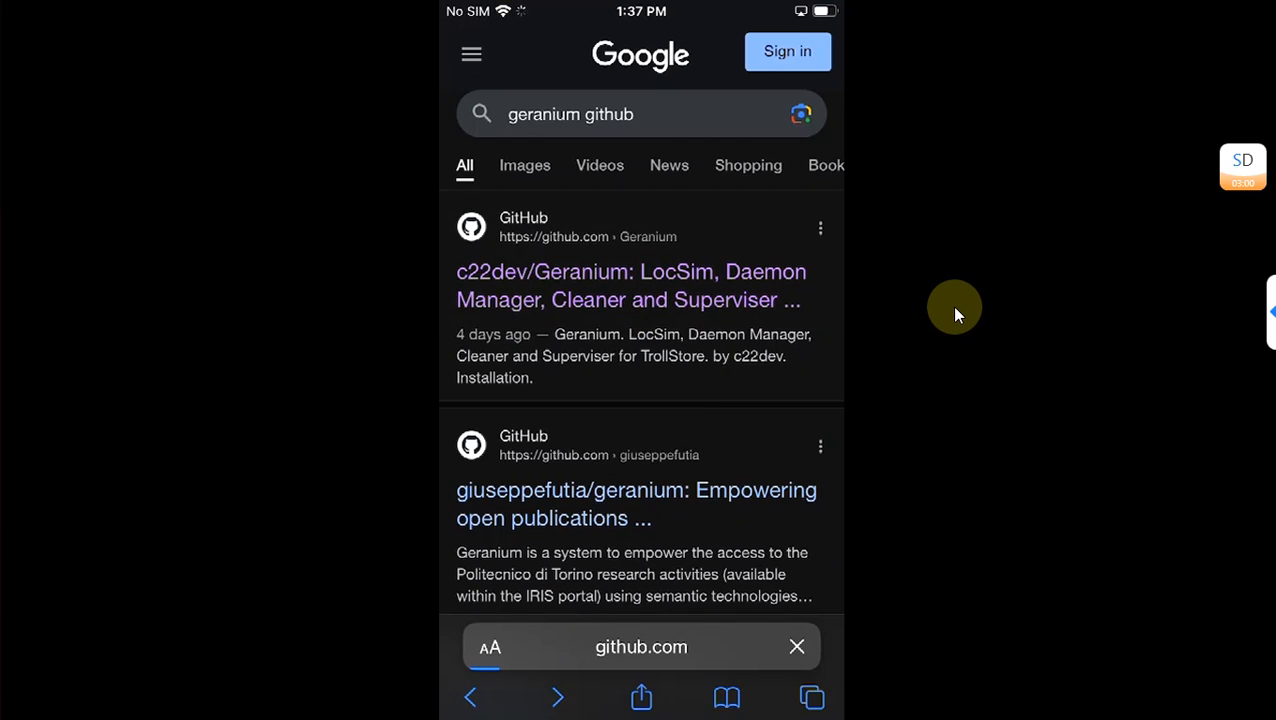
- Reach Geranium's Release 1.1 assets on GitHub and download Geranium.tipa
{"action": "left_click", "coordinate": [632, 284]}
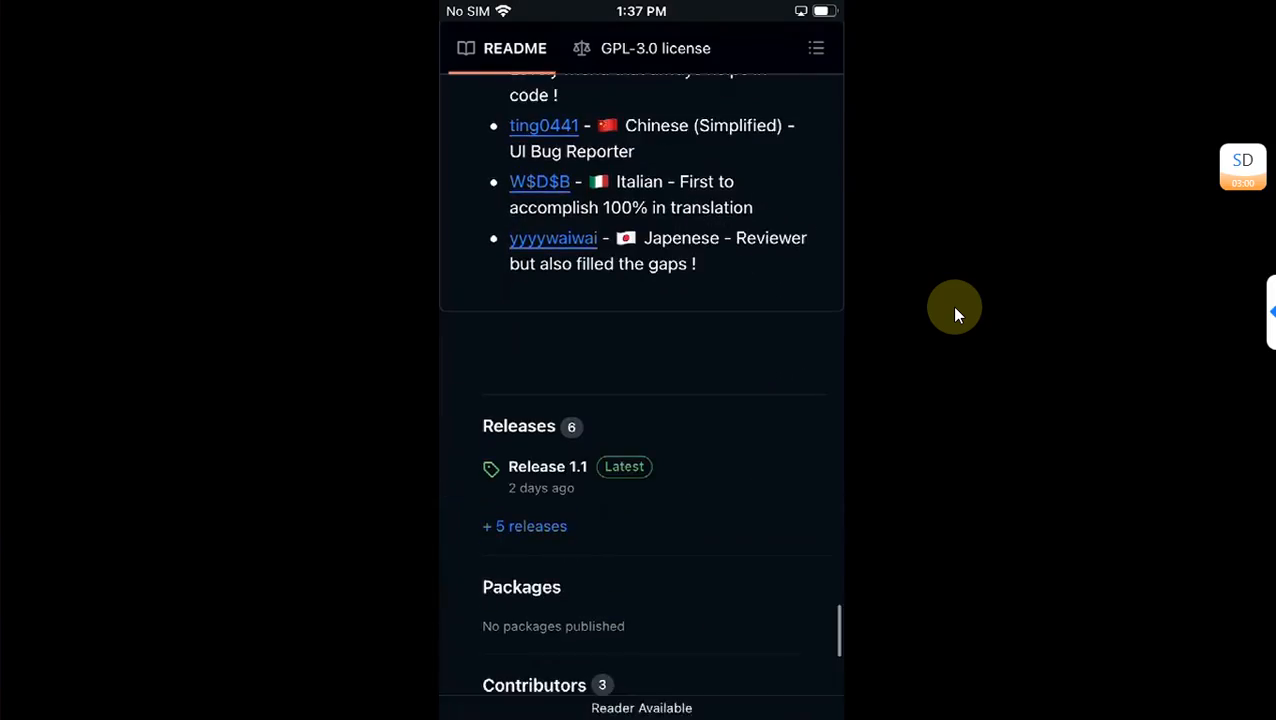
{"action": "scroll", "scroll_direction": "down", "scroll_amount": 3}
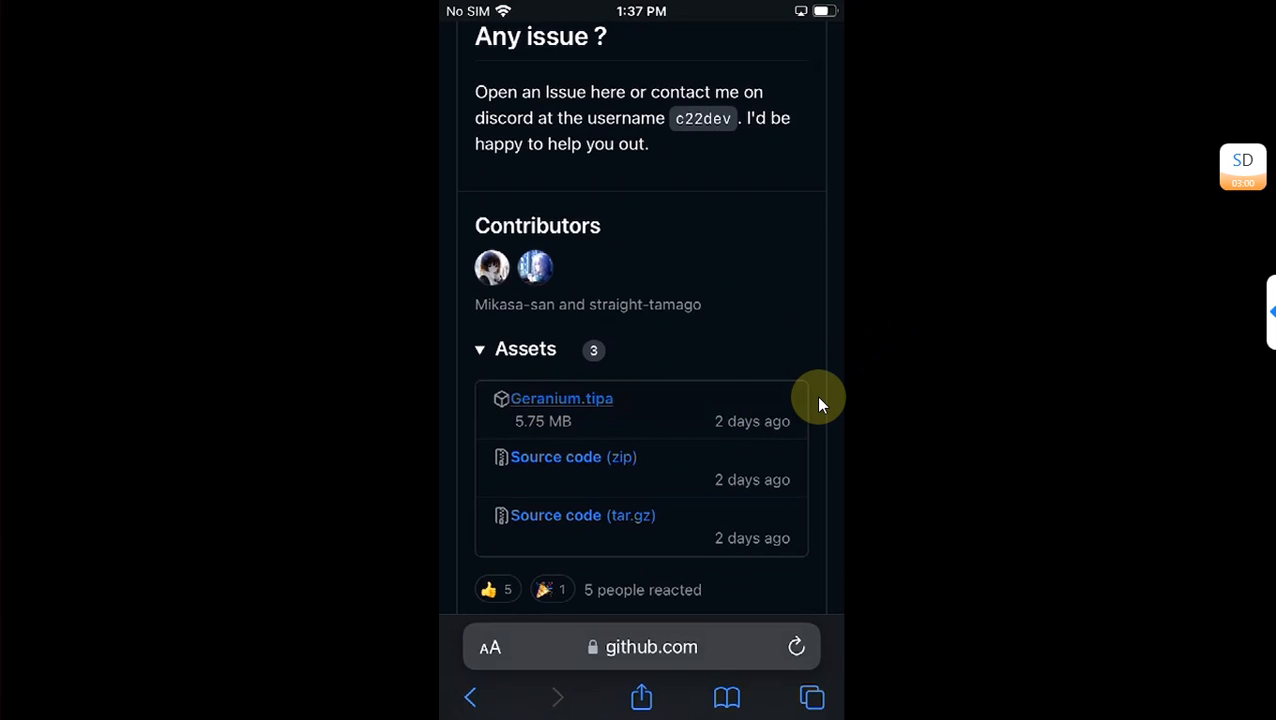
{"action": "left_click", "coordinate": [560, 398]}
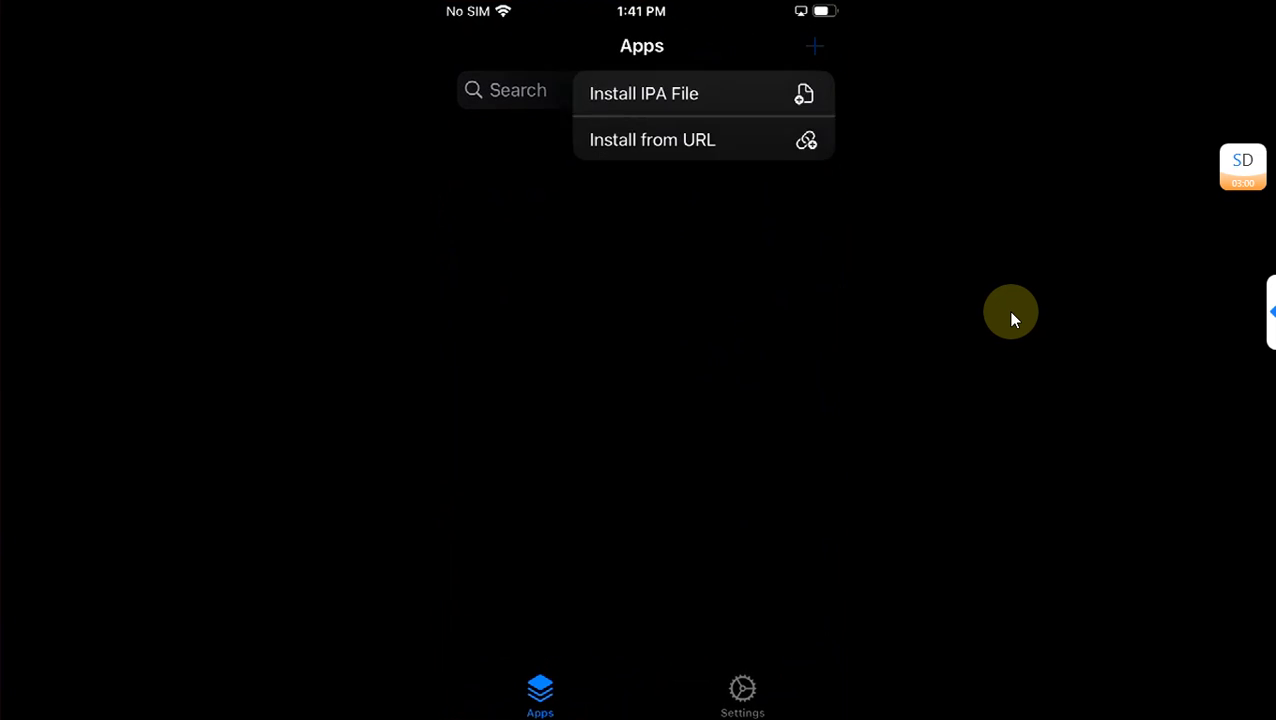
- Install Geranium.tipa through TrollStore's Install IPA File option
{"action": "left_click", "coordinate": [644, 94]}
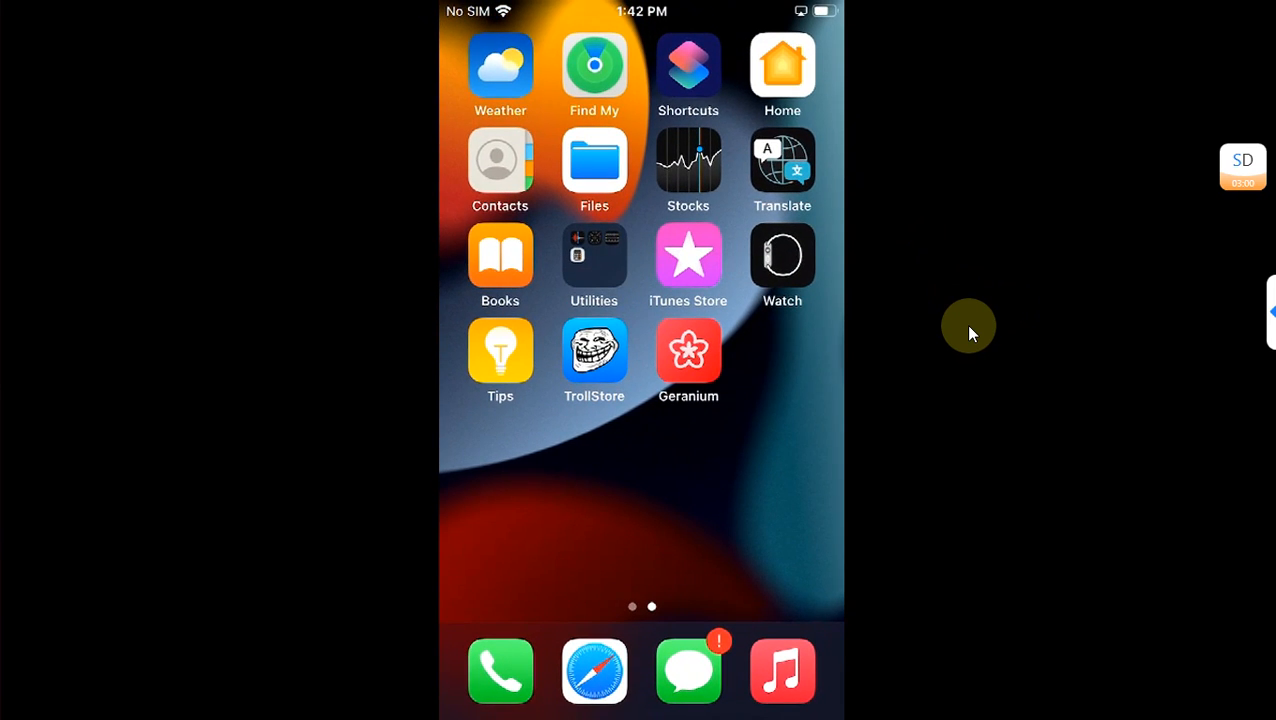
- Launch Geranium and move through the Daemons tab to the Cleaner tab
{"action": "left_click", "coordinate": [688, 350]}
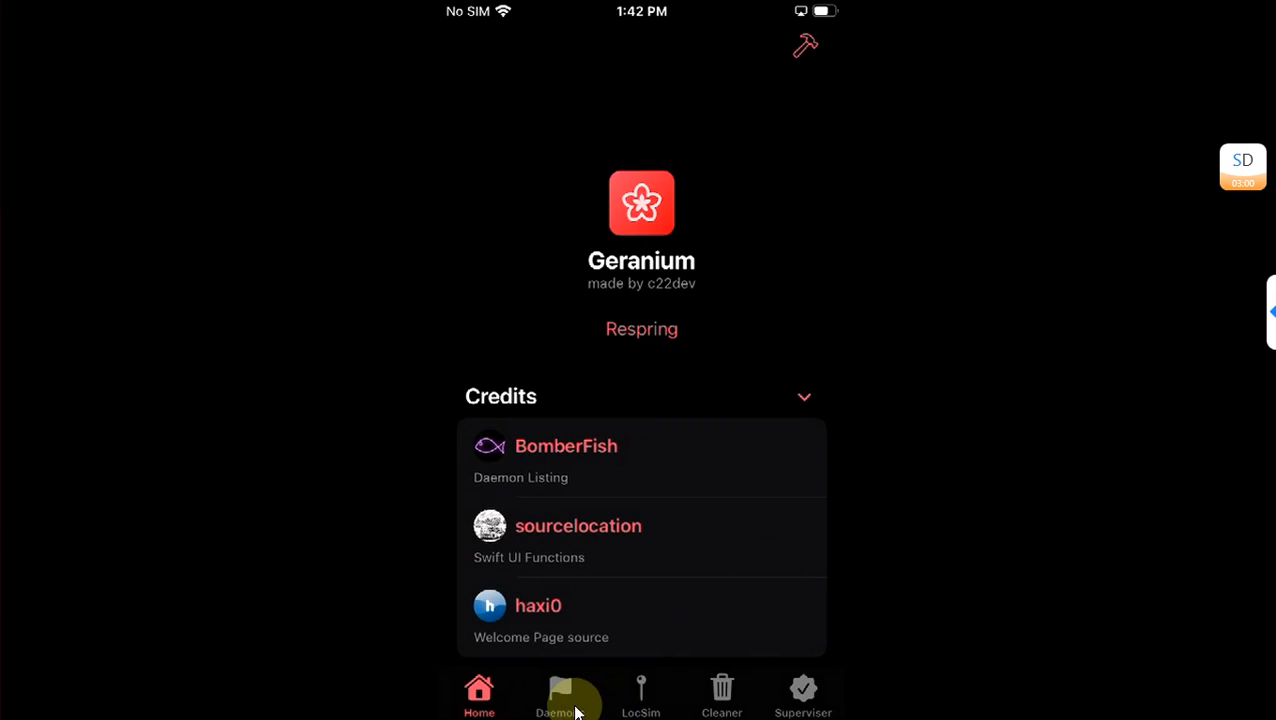
{"action": "left_click", "coordinate": [560, 696]}
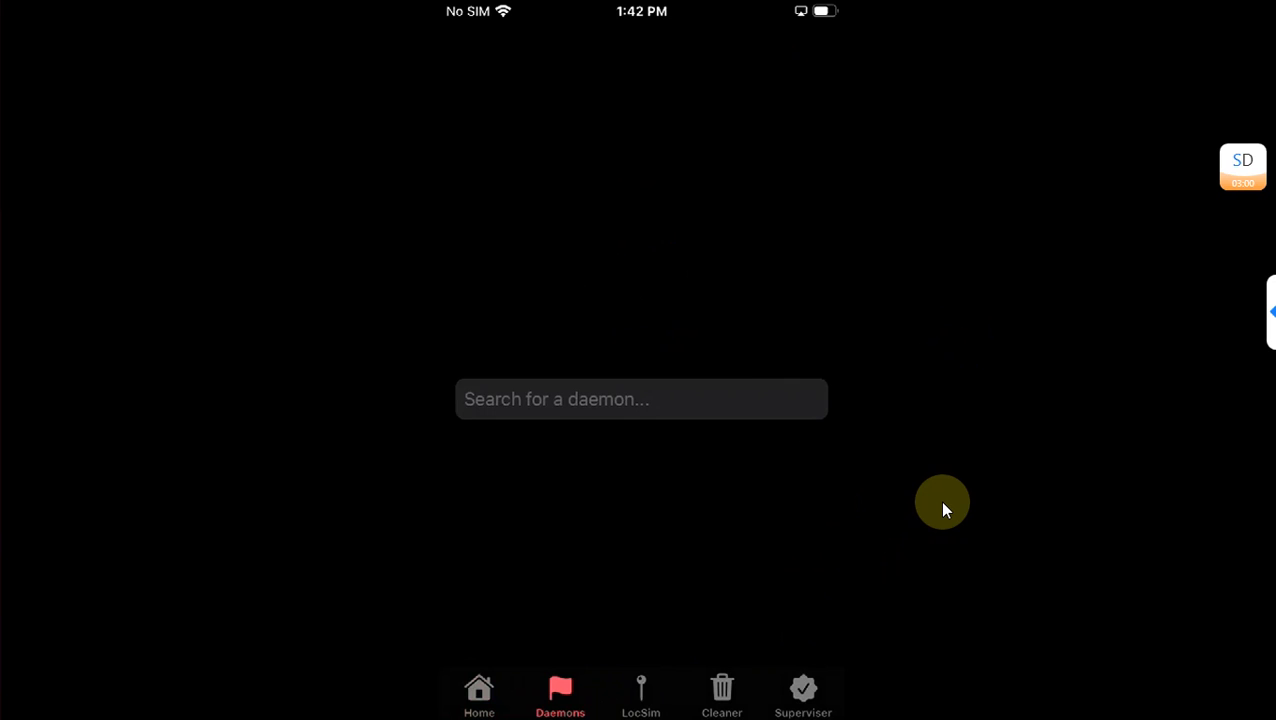
{"action": "left_click", "coordinate": [720, 696]}
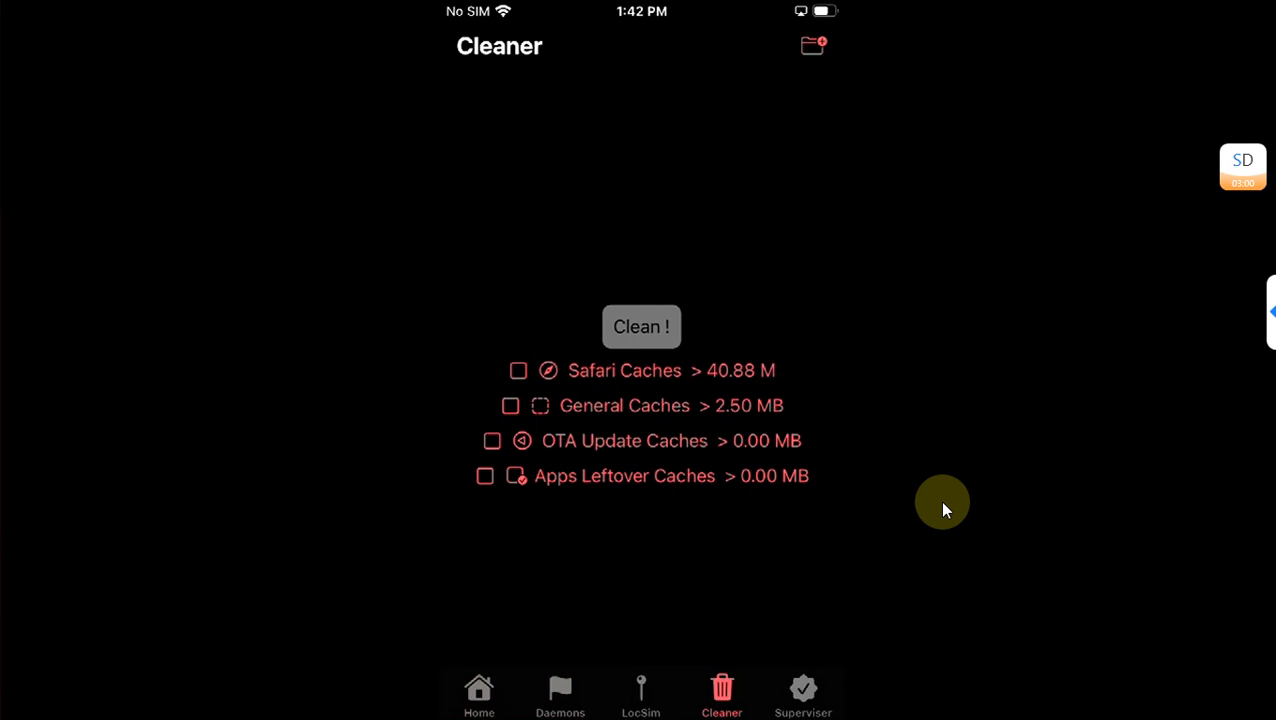
- Tick Safari, General, OTA Update and Apps Leftover caches and start Clean !
{"action": "left_click", "coordinate": [804, 696]}
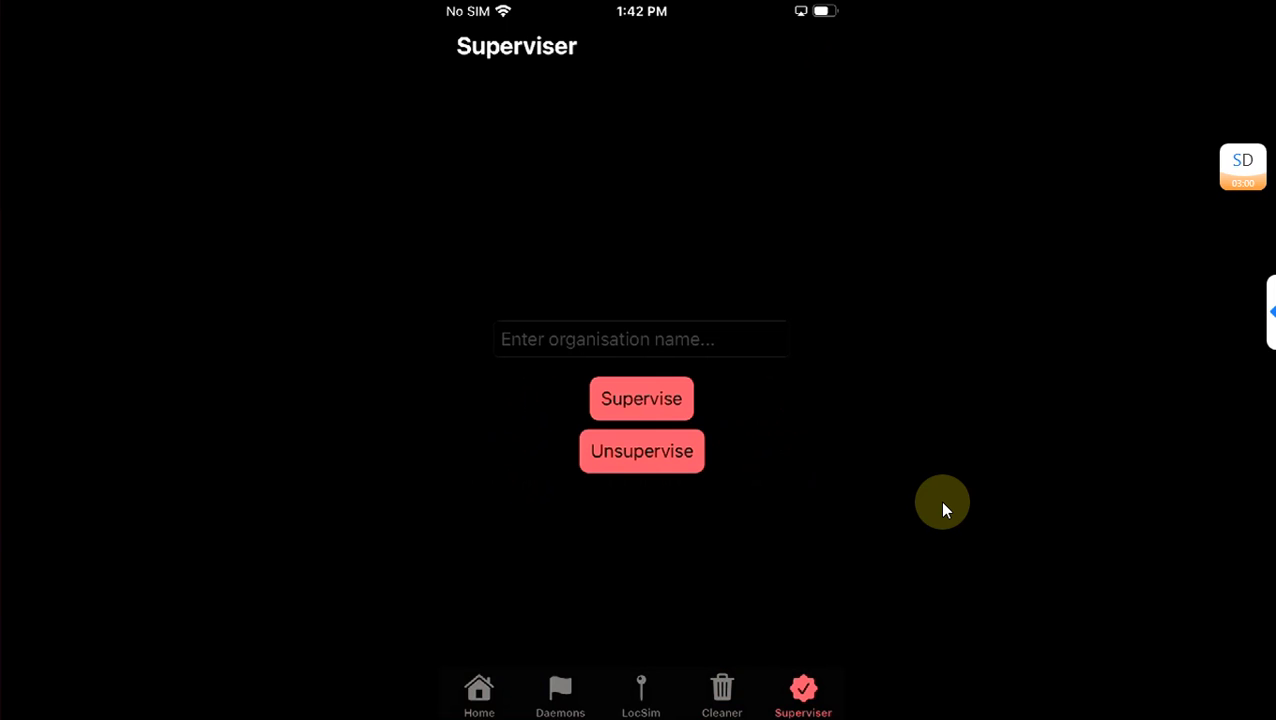
{"action": "left_click", "coordinate": [722, 692]}
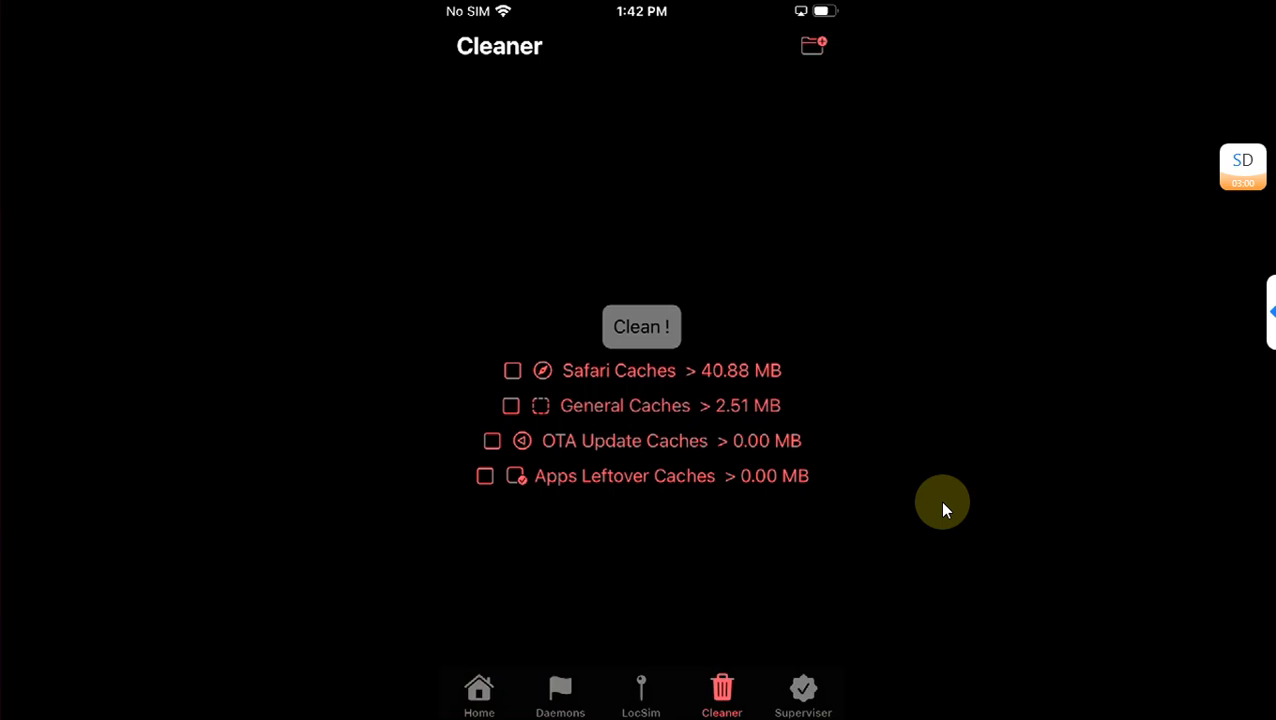
{"action": "mouse_move", "coordinate": [972, 352]}
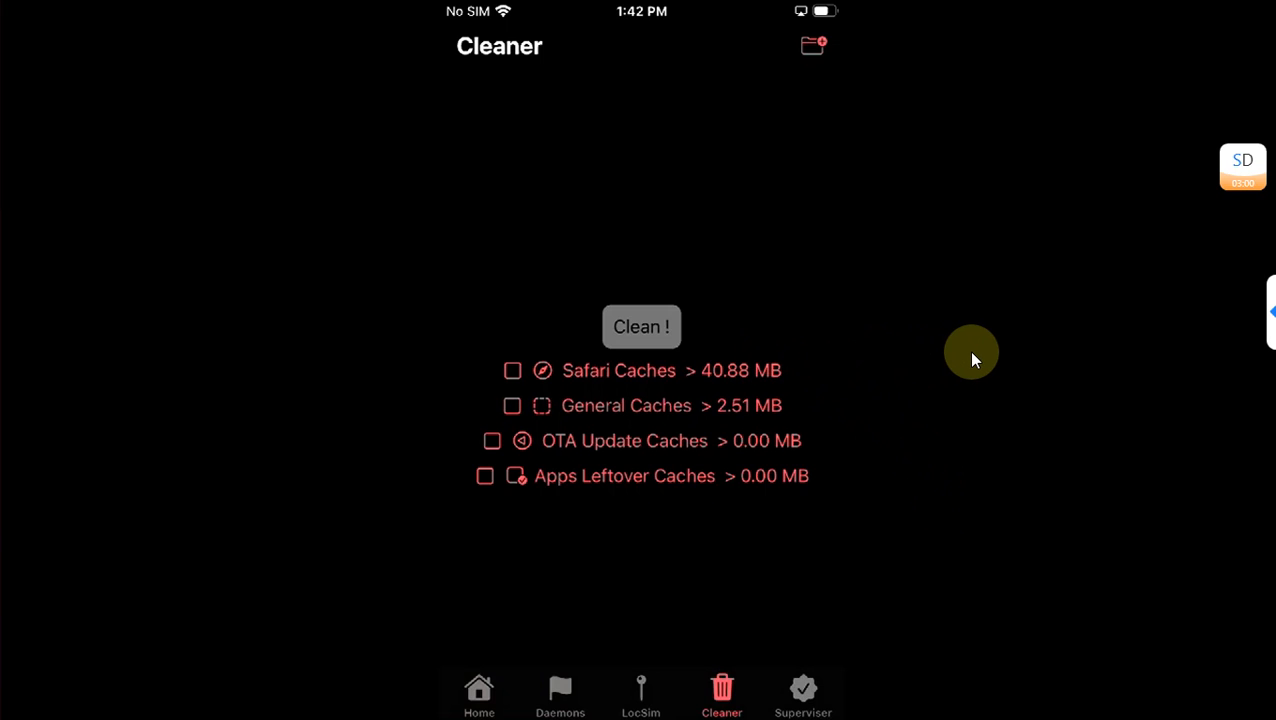
{"action": "left_click", "coordinate": [512, 370]}
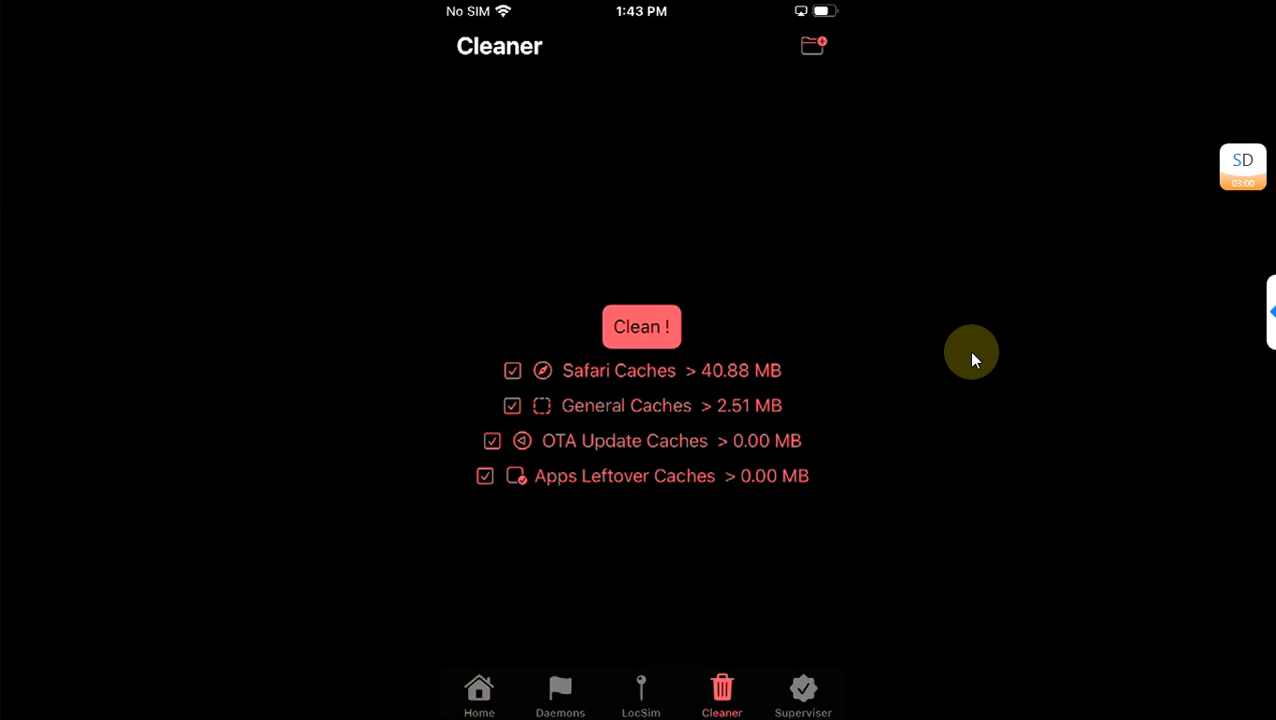
{"action": "mouse_move", "coordinate": [686, 440]}
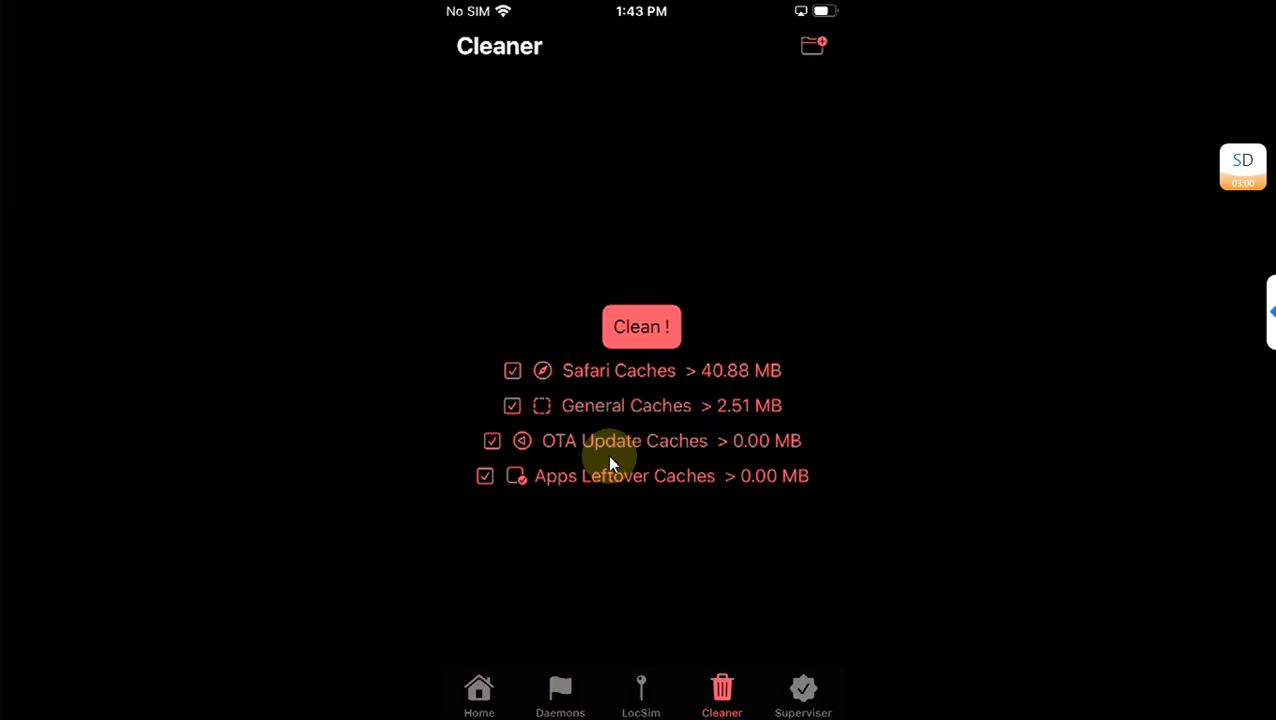
{"action": "mouse_move", "coordinate": [772, 486]}
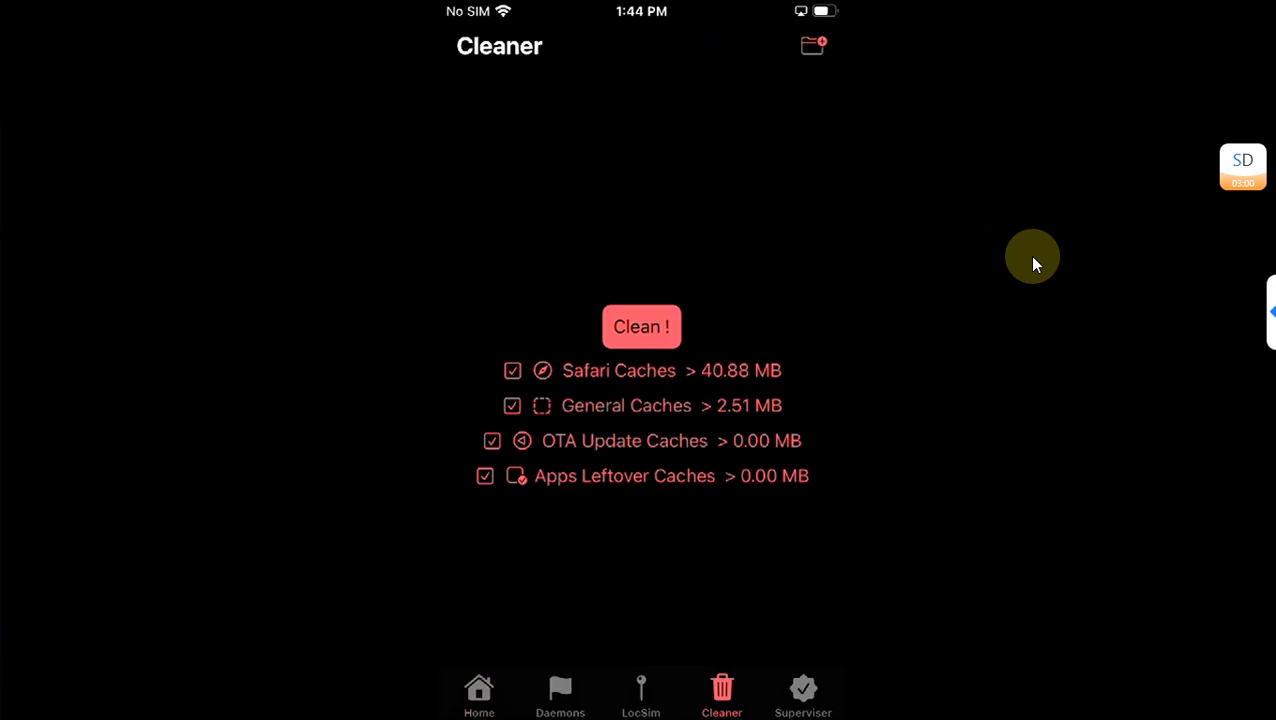
{"action": "left_click", "coordinate": [640, 326]}
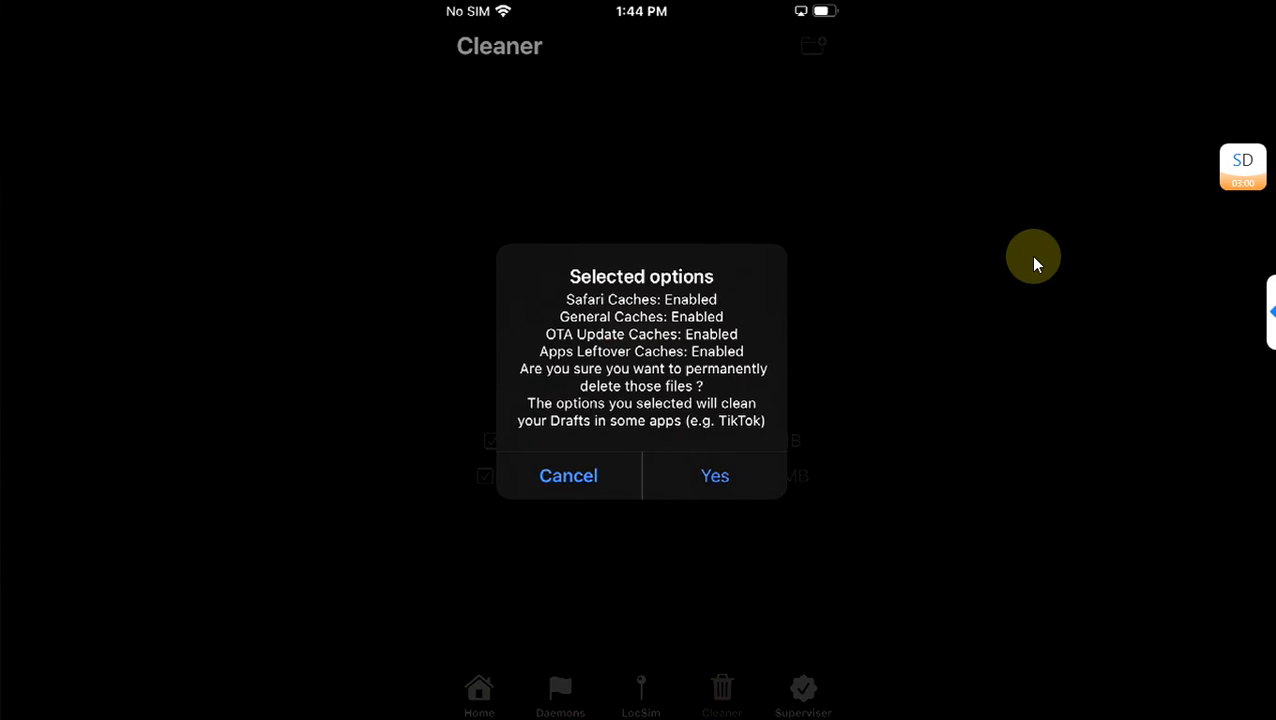
- Confirm permanent deletion and exit the Done screen so all four caches show 0.00 MB
{"action": "left_click", "coordinate": [714, 476]}
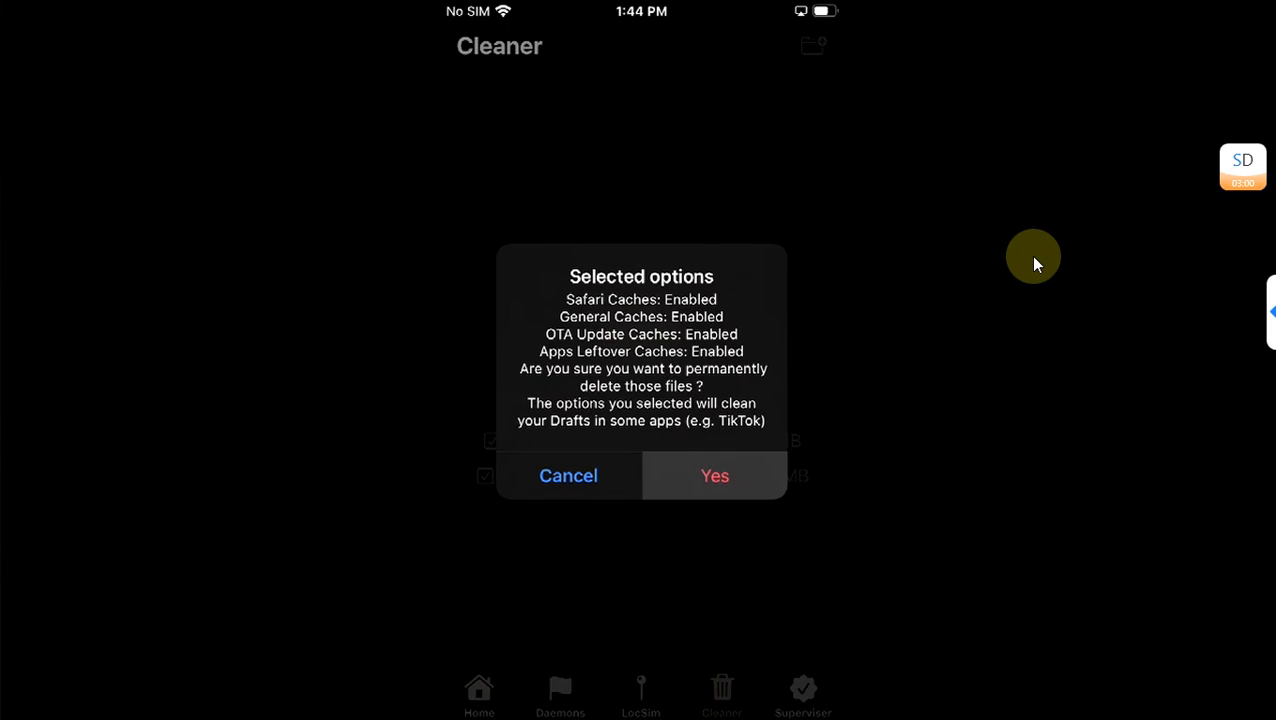
{"action": "left_click", "coordinate": [714, 476]}
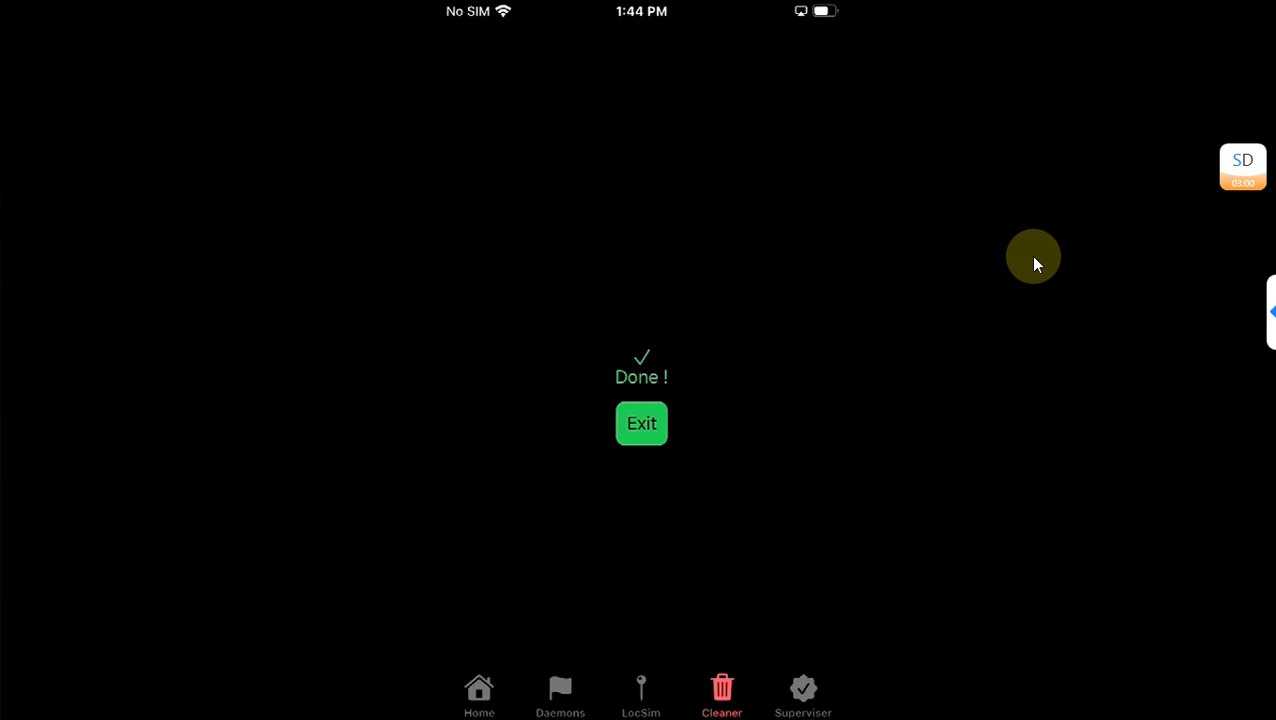
{"action": "left_click", "coordinate": [640, 424]}
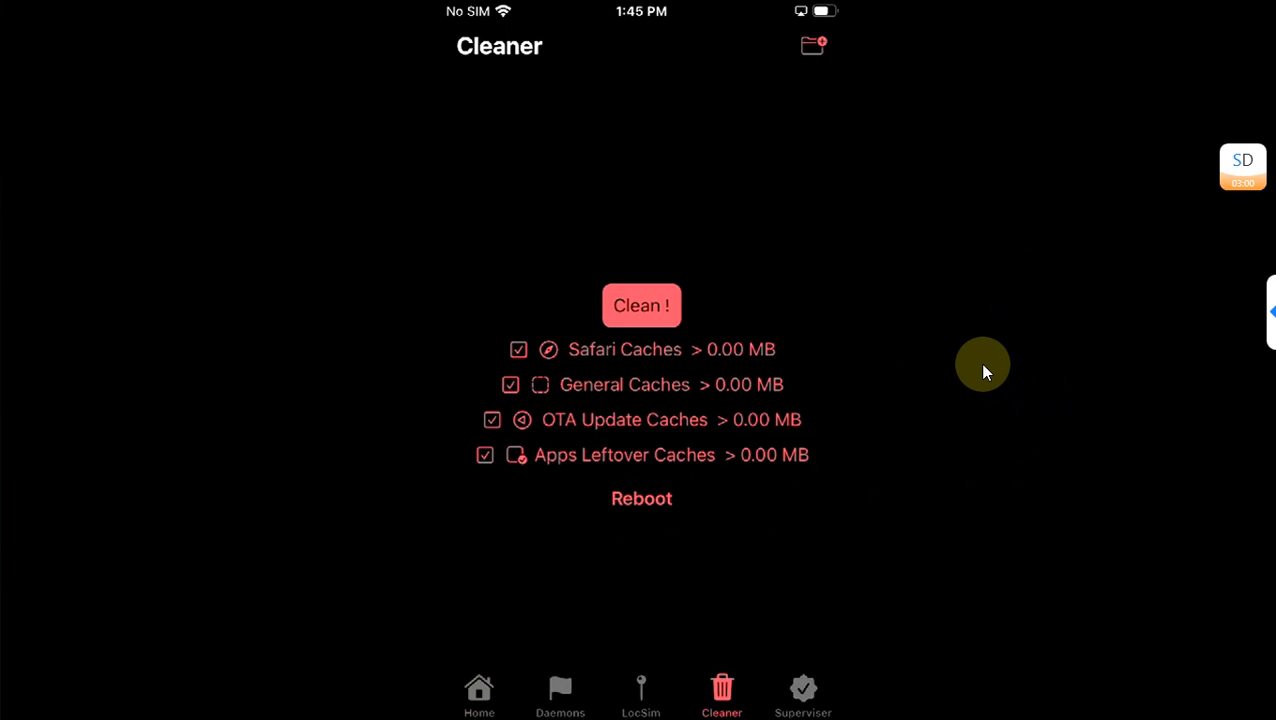
- Supervise the device under organisation name 'Rana' and dismiss the success message
{"action": "left_click", "coordinate": [804, 696]}
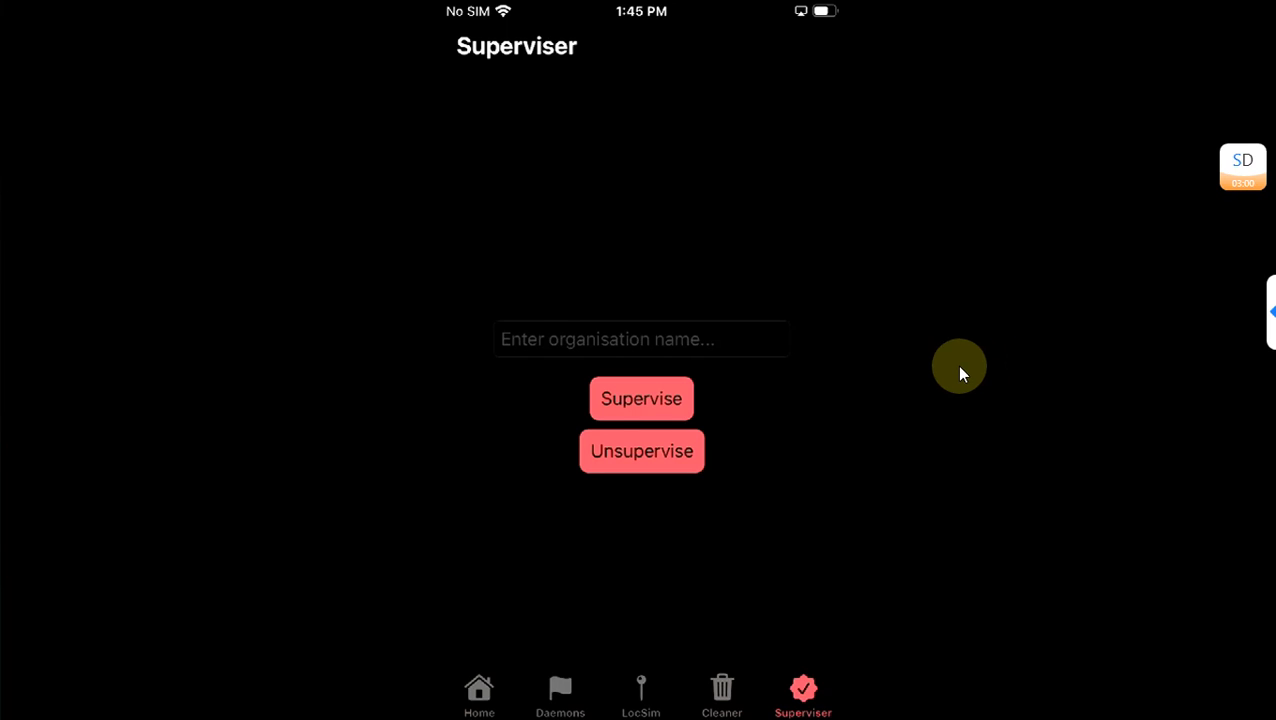
{"action": "mouse_move", "coordinate": [964, 340]}
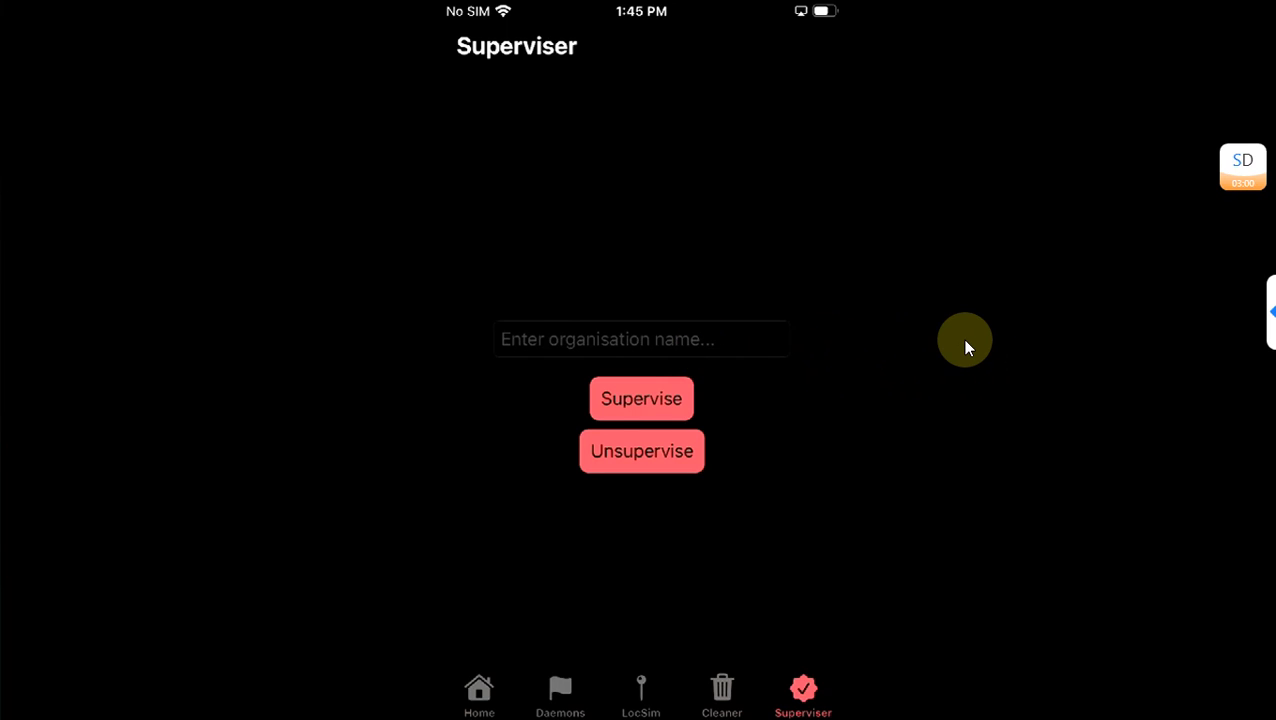
{"action": "left_click", "coordinate": [640, 340]}
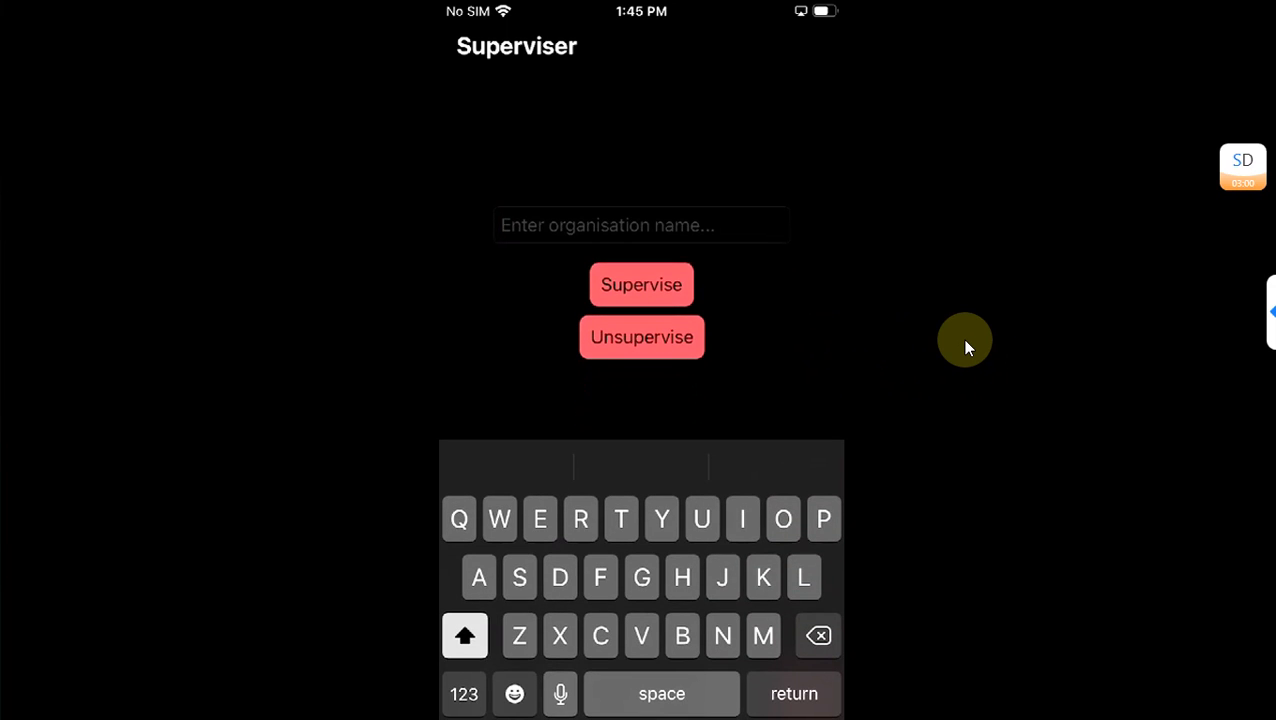
{"action": "type", "text": "Ran"}
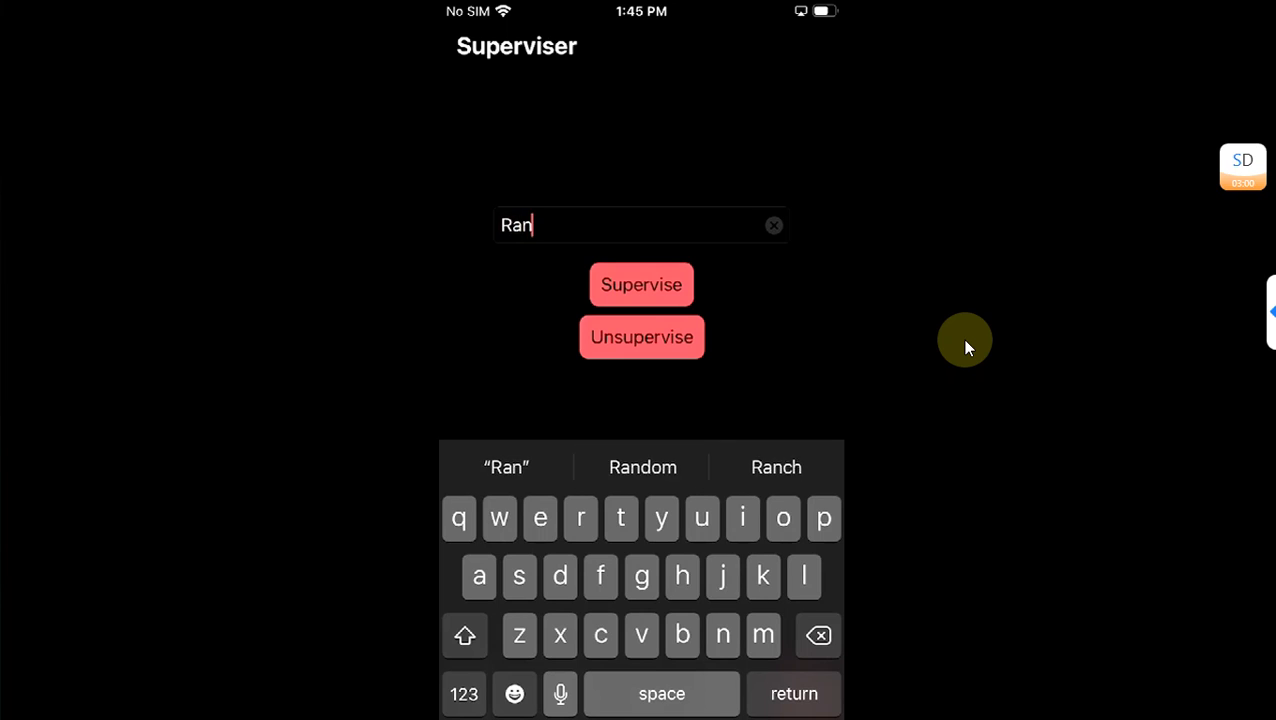
{"action": "type", "text": "a"}
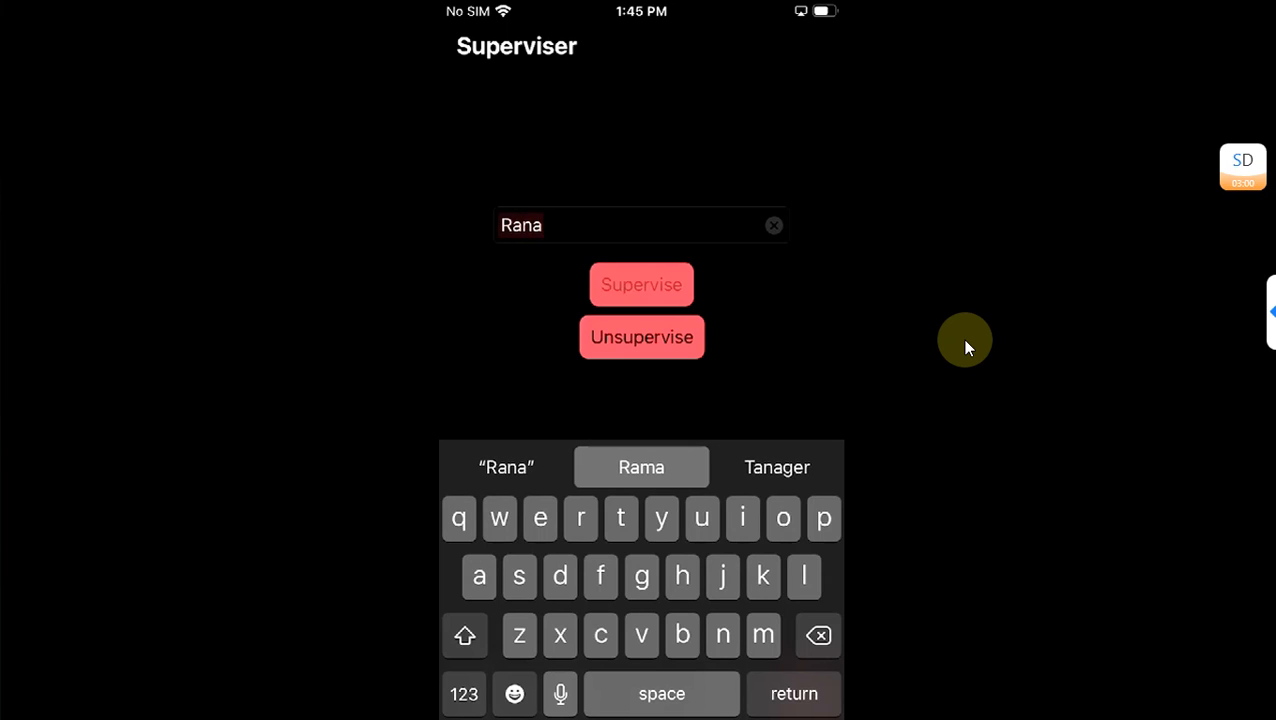
{"action": "left_click", "coordinate": [640, 284]}
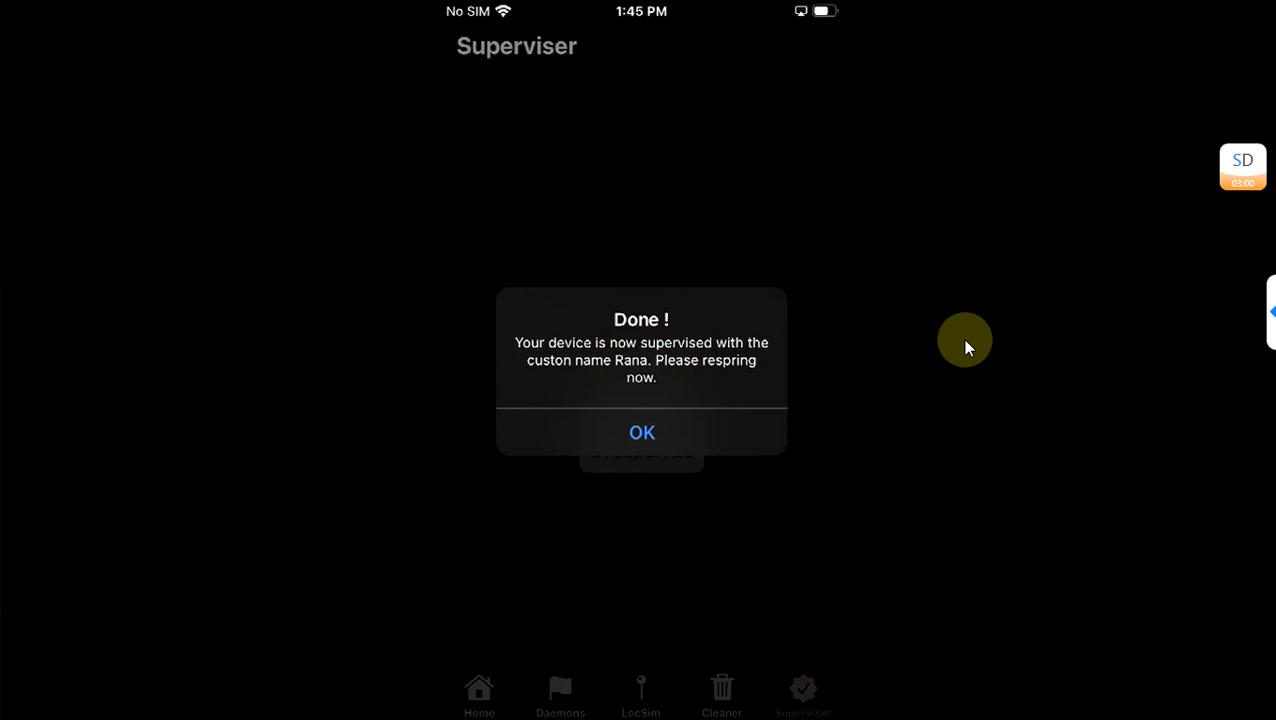
{"action": "left_click", "coordinate": [640, 432]}
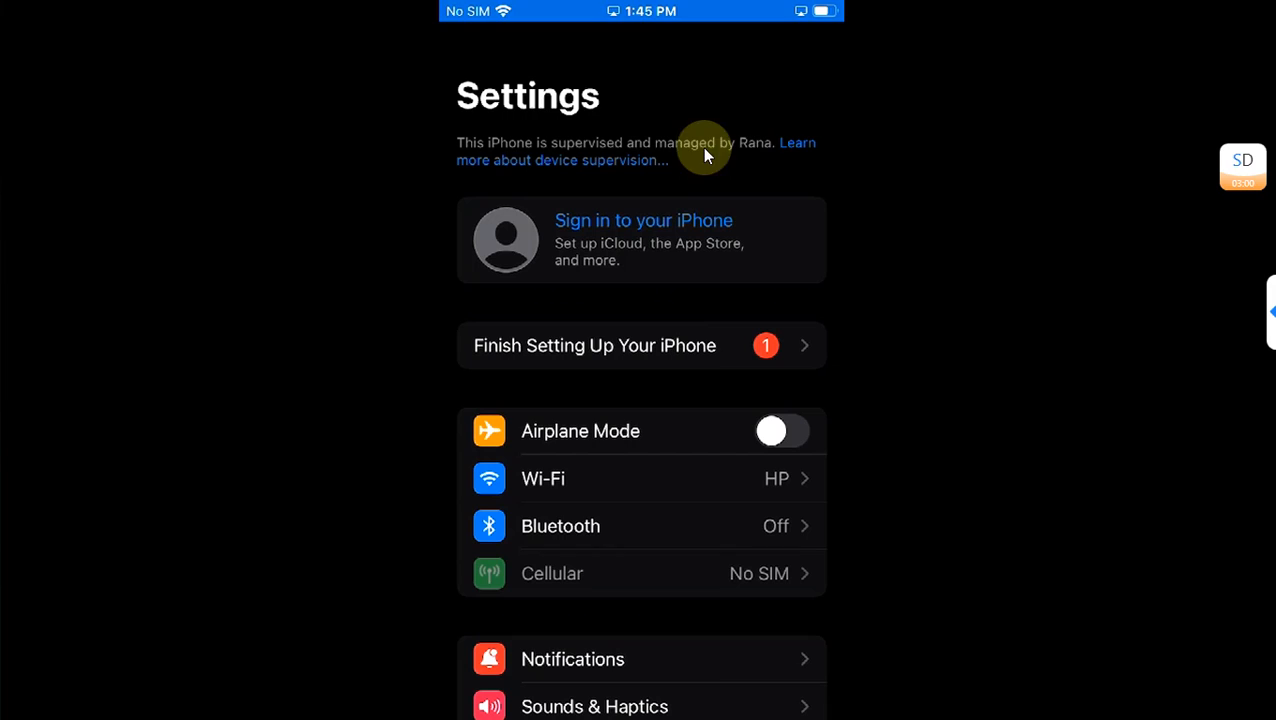
{"action": "mouse_move", "coordinate": [756, 178]}
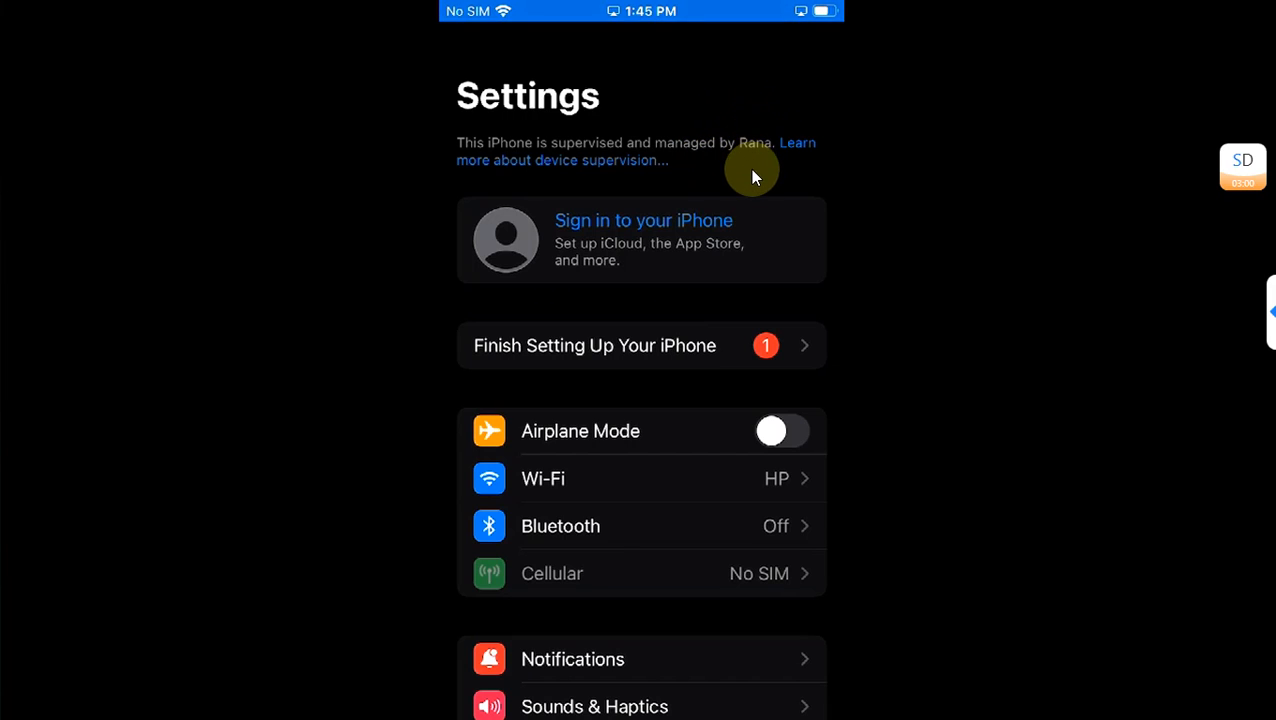
{"action": "mouse_move", "coordinate": [764, 160]}
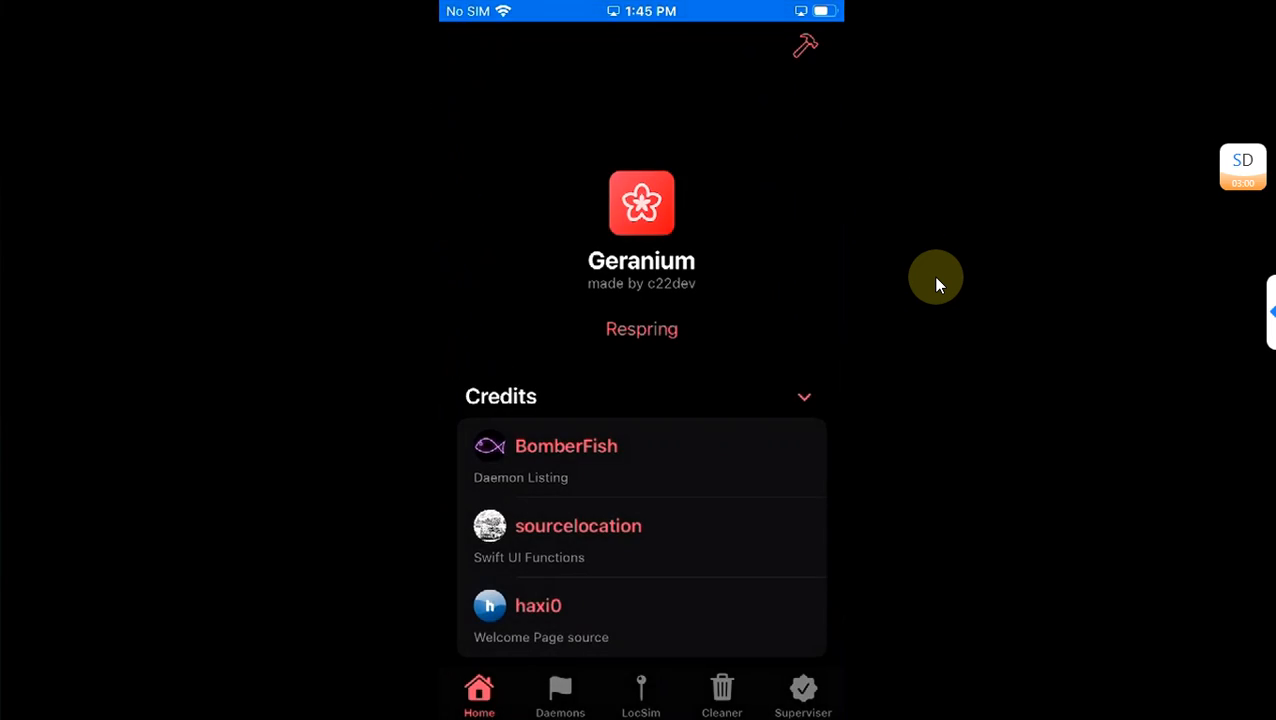
- Unsupervise the device, accepting the warning about breaking configuration profiles
{"action": "left_click", "coordinate": [804, 696]}
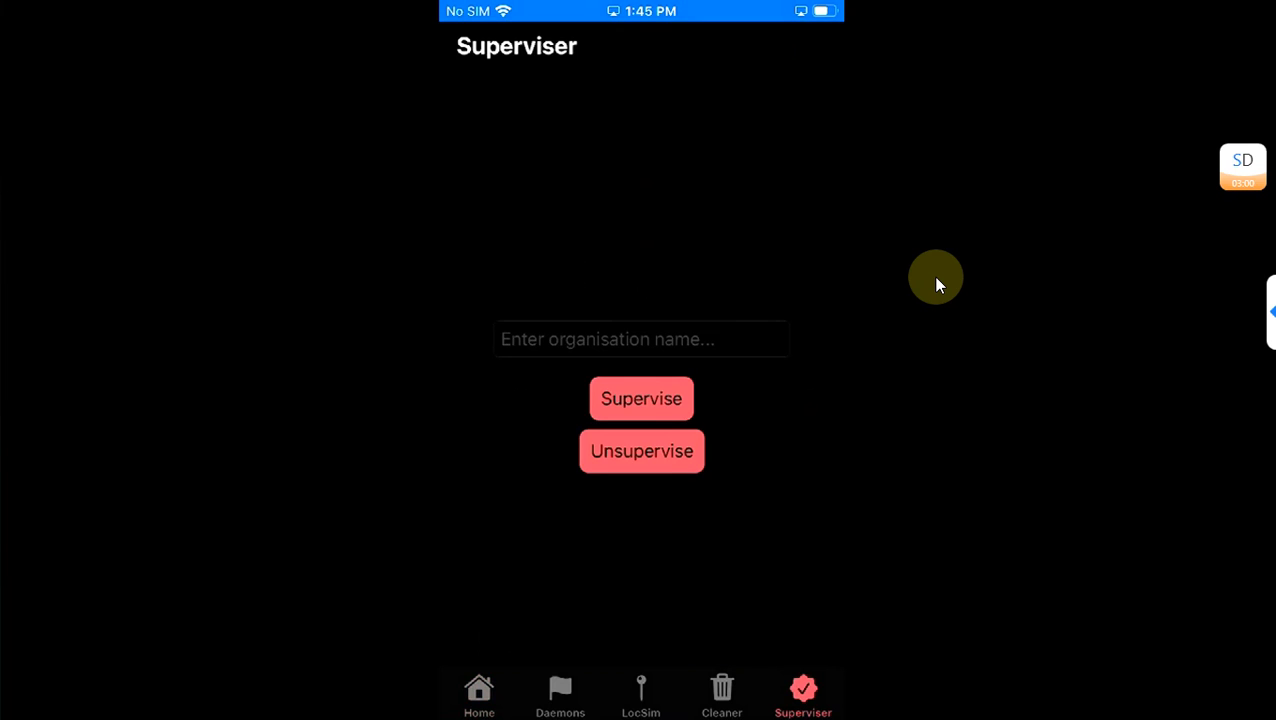
{"action": "left_click", "coordinate": [640, 452]}
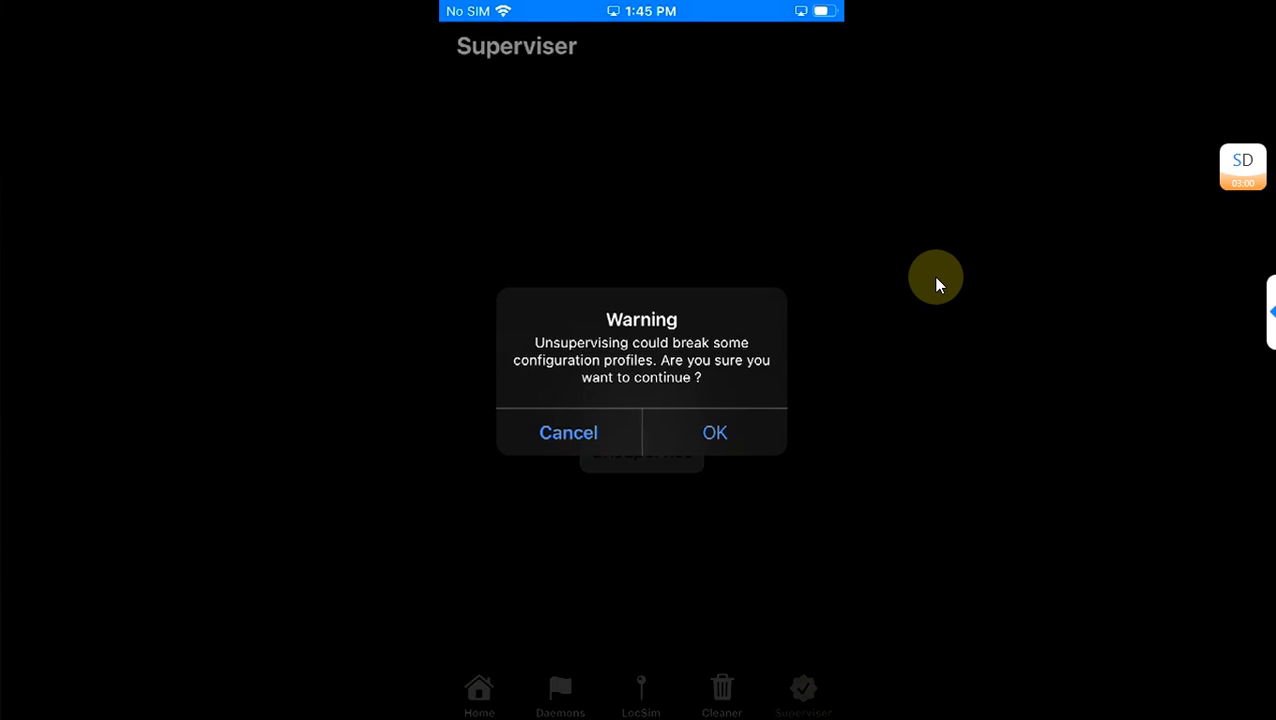
{"action": "left_click", "coordinate": [714, 432]}
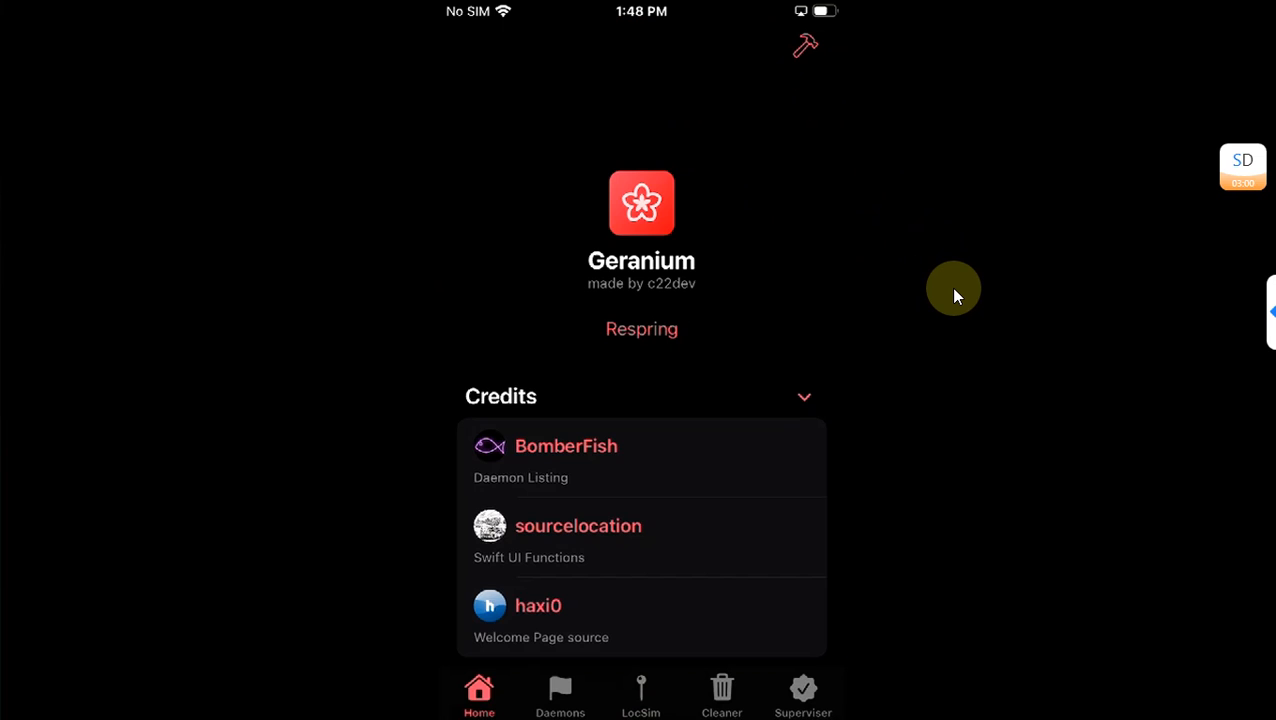
{"action": "left_click", "coordinate": [720, 696]}
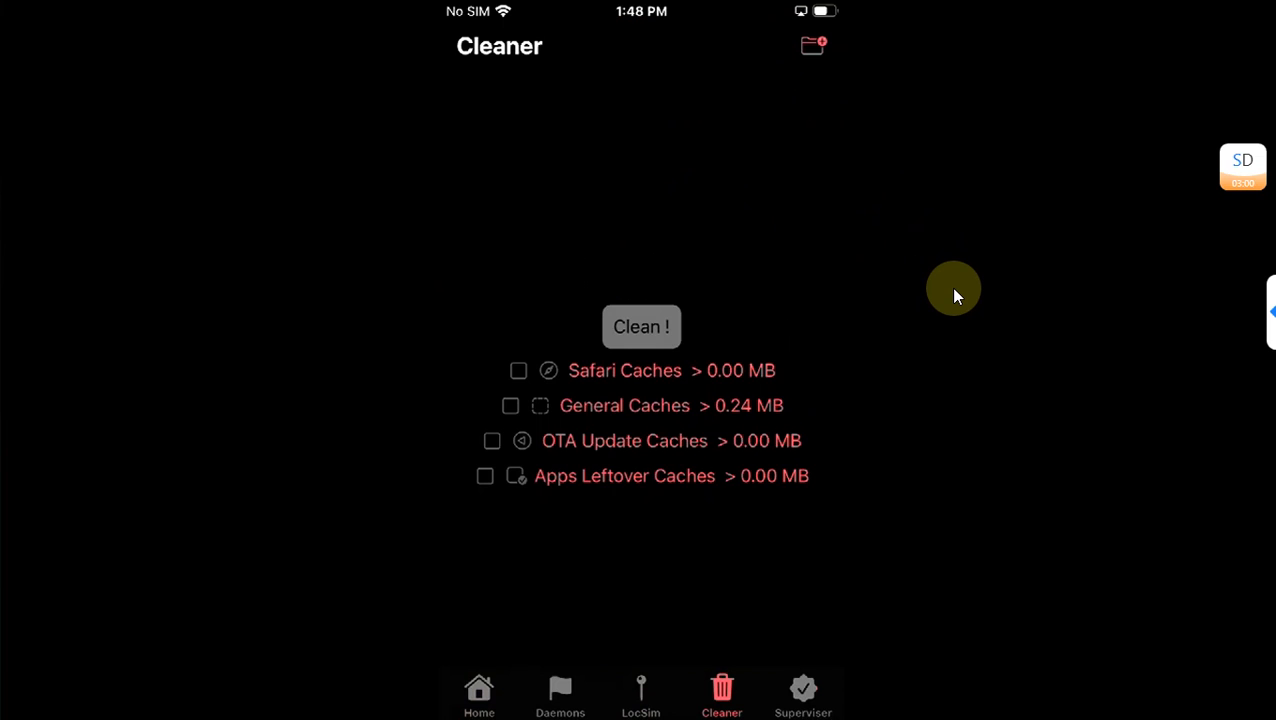
{"action": "left_click", "coordinate": [480, 696]}
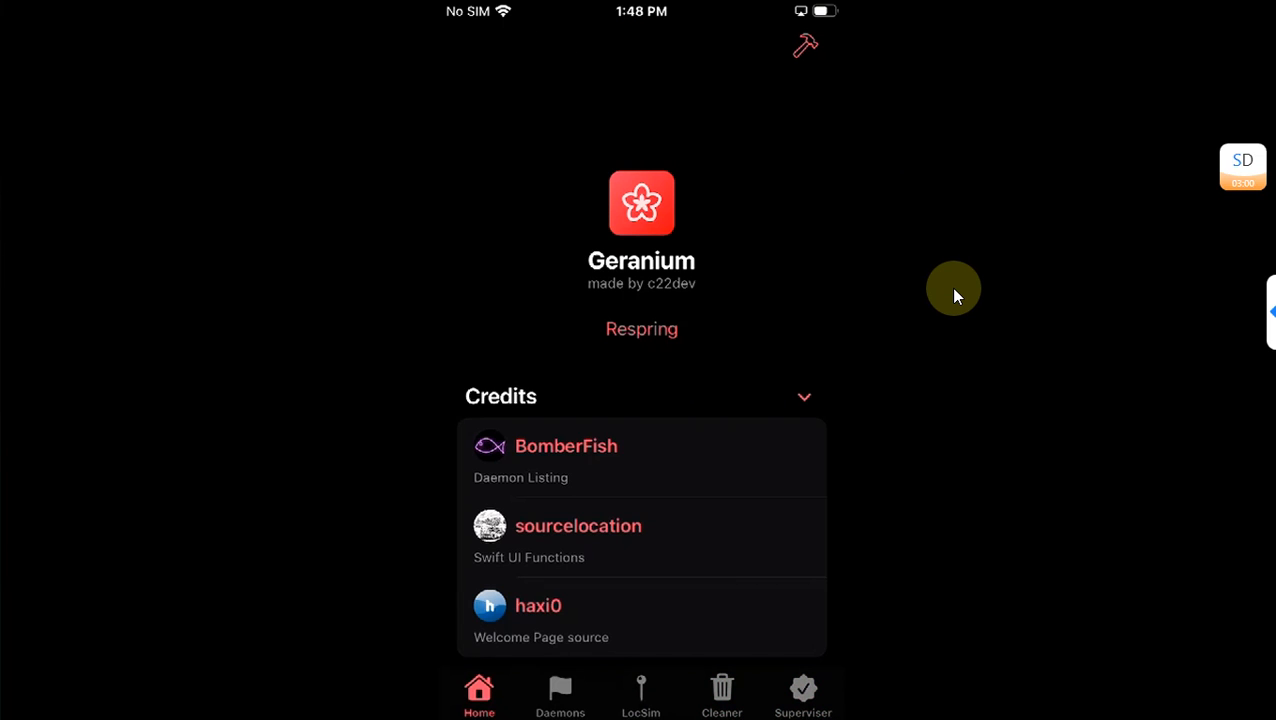
{"action": "mouse_move", "coordinate": [896, 252]}
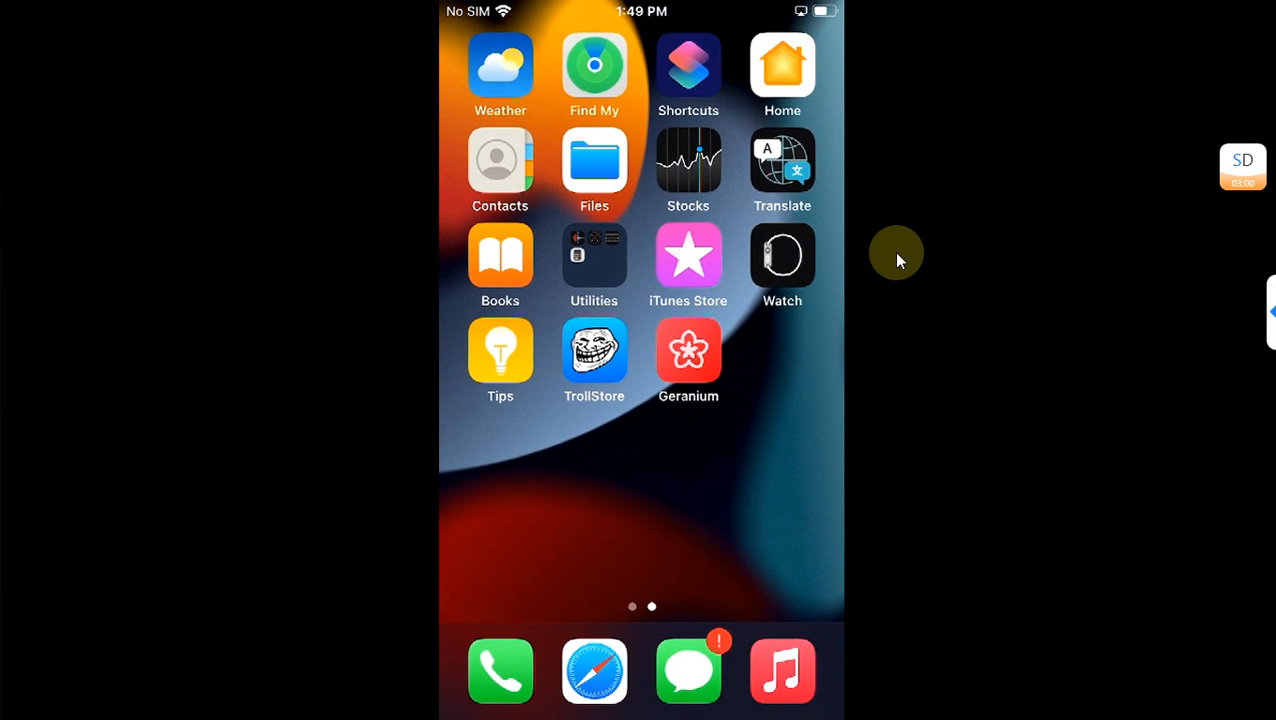
{"action": "left_click", "coordinate": [688, 350]}
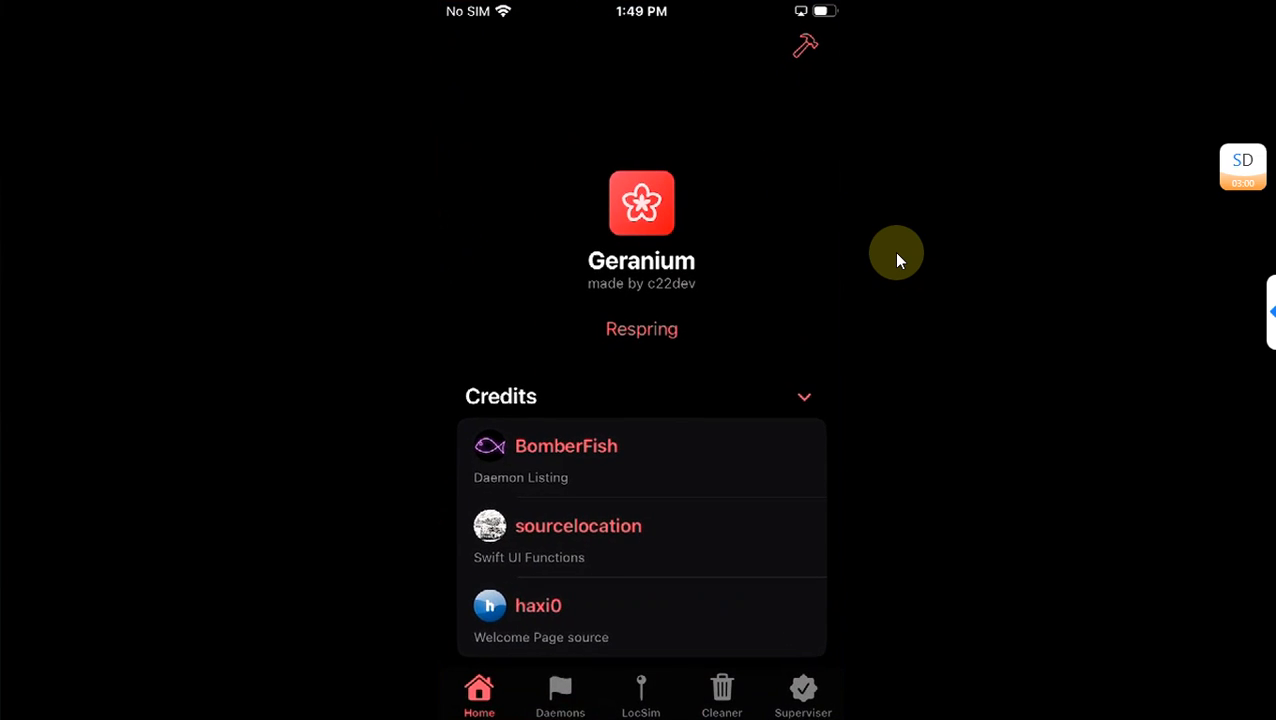
{"action": "left_click", "coordinate": [720, 696]}
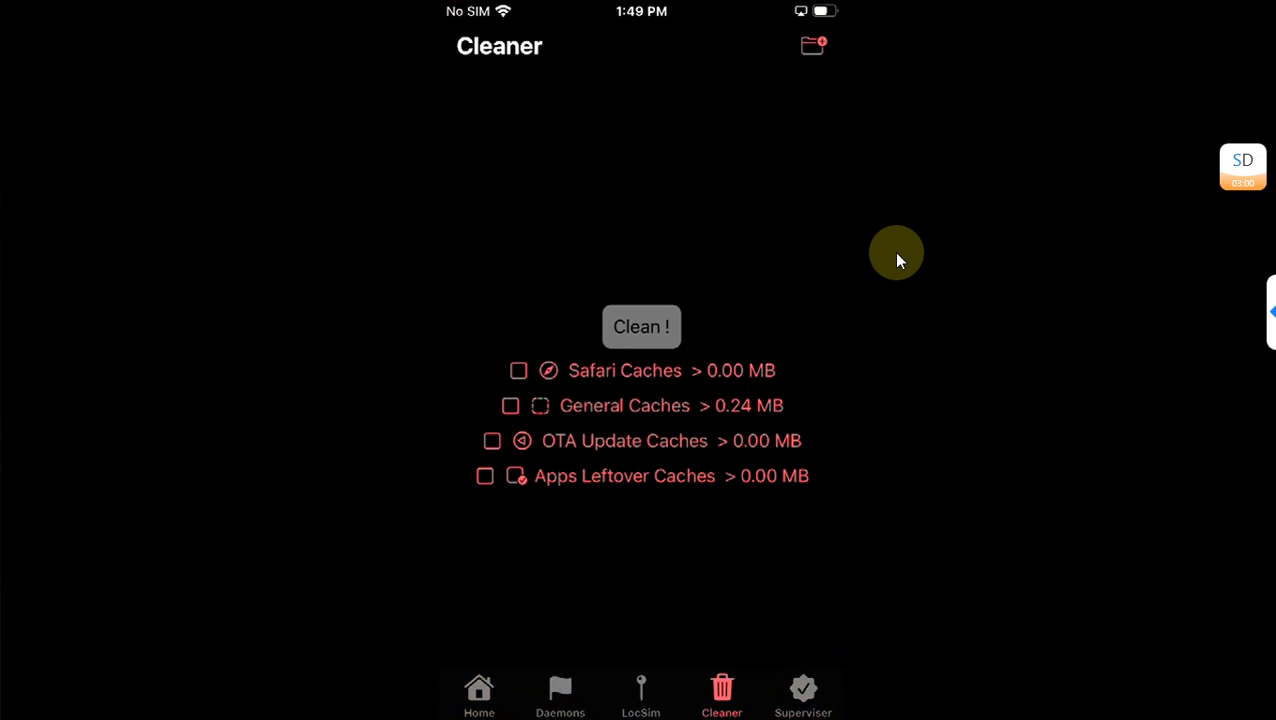
{"action": "left_click", "coordinate": [480, 696]}
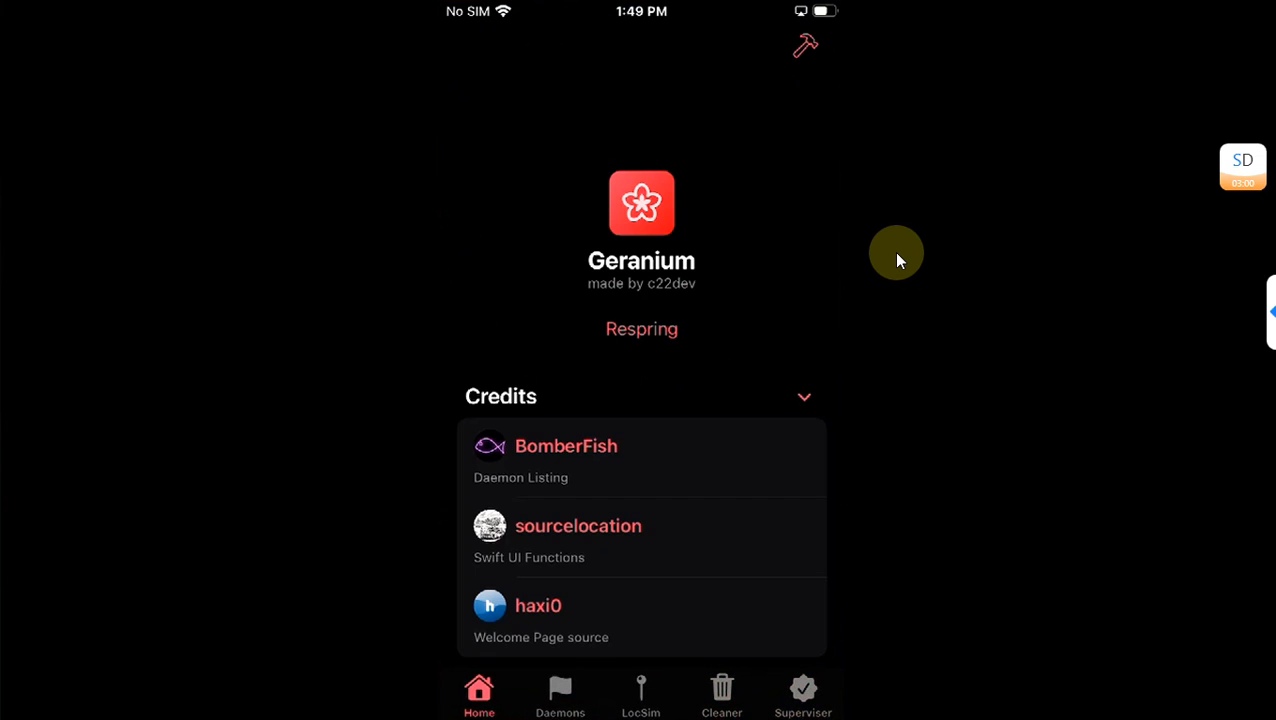